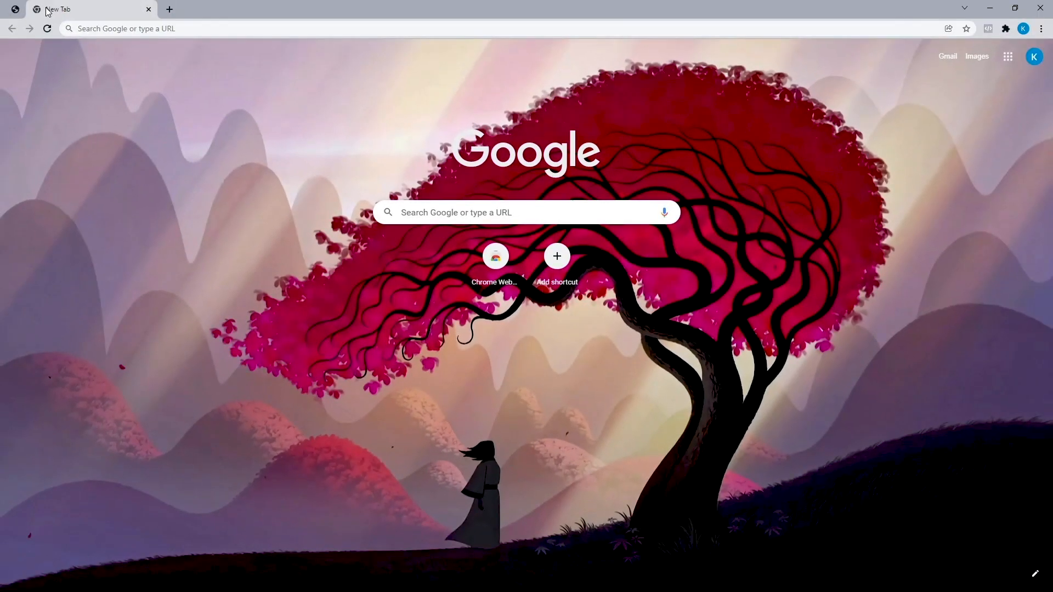
- Go to business.facebook.com to load the MORTS Business Suite home page
text(B)
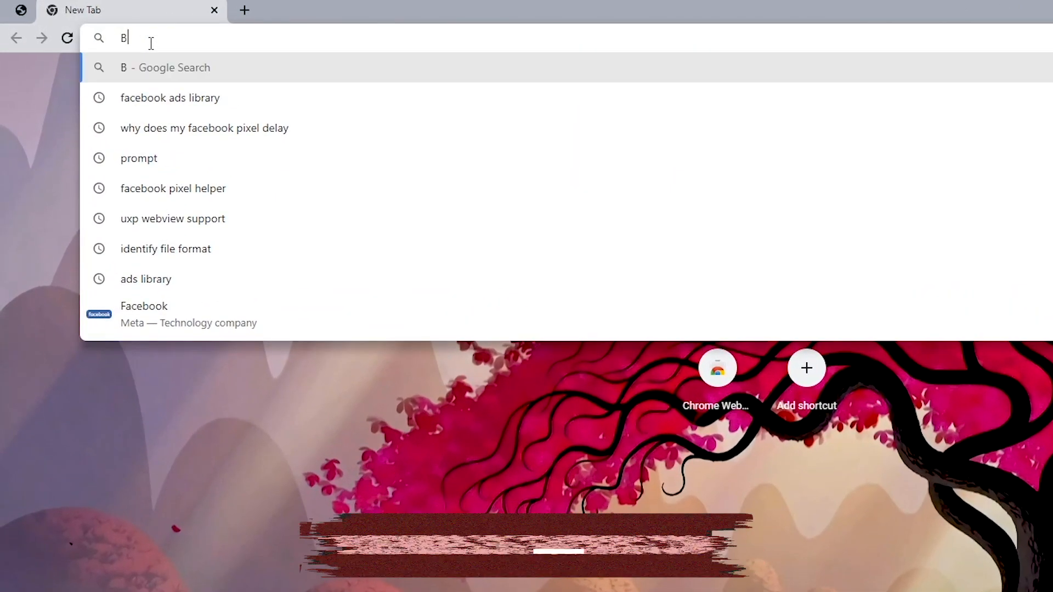
text(usiness.facebook)
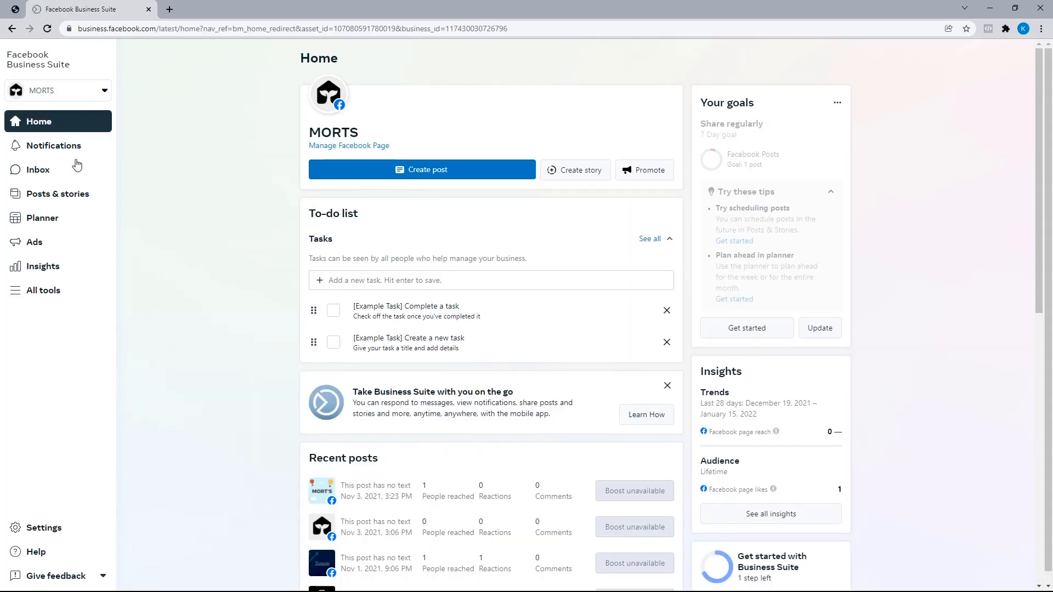
- Launch Events Manager from the All tools list in Business Suite
click(36, 290)
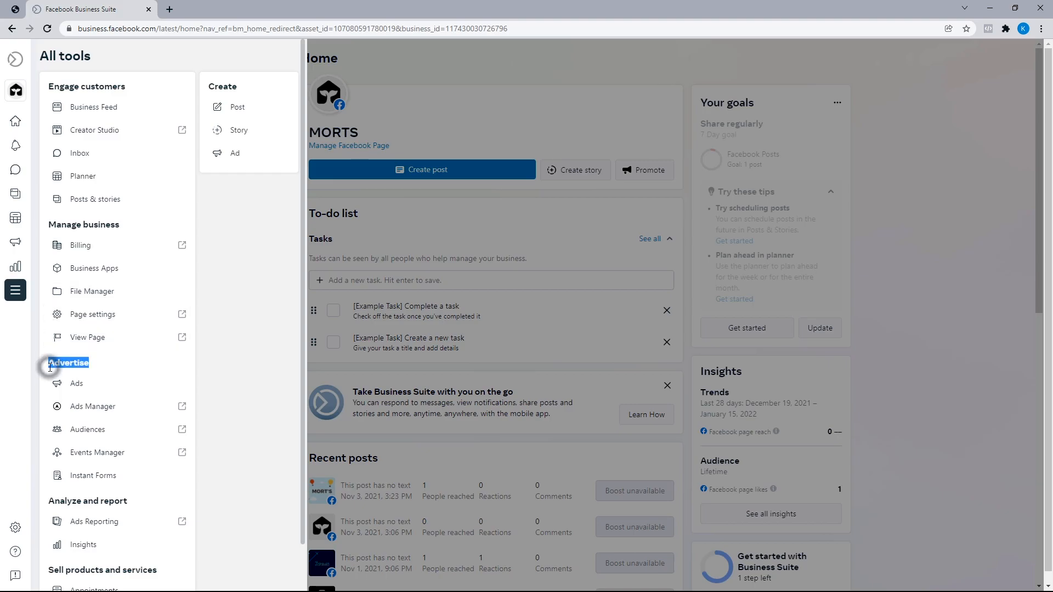
click(96, 452)
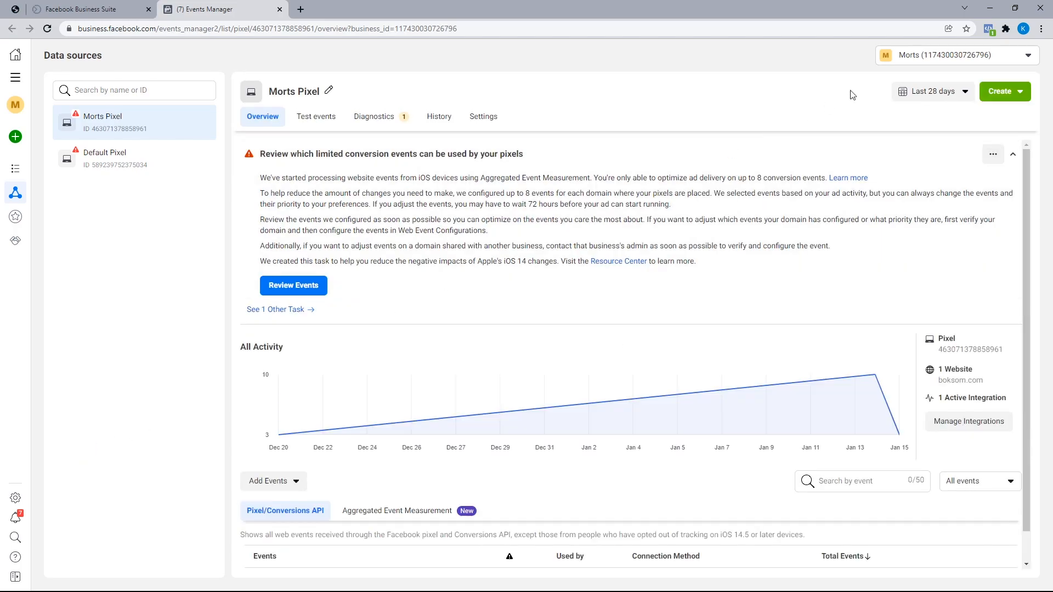
- Navigate to Custom Conversions from the Events Manager navigation menu
click(955, 55)
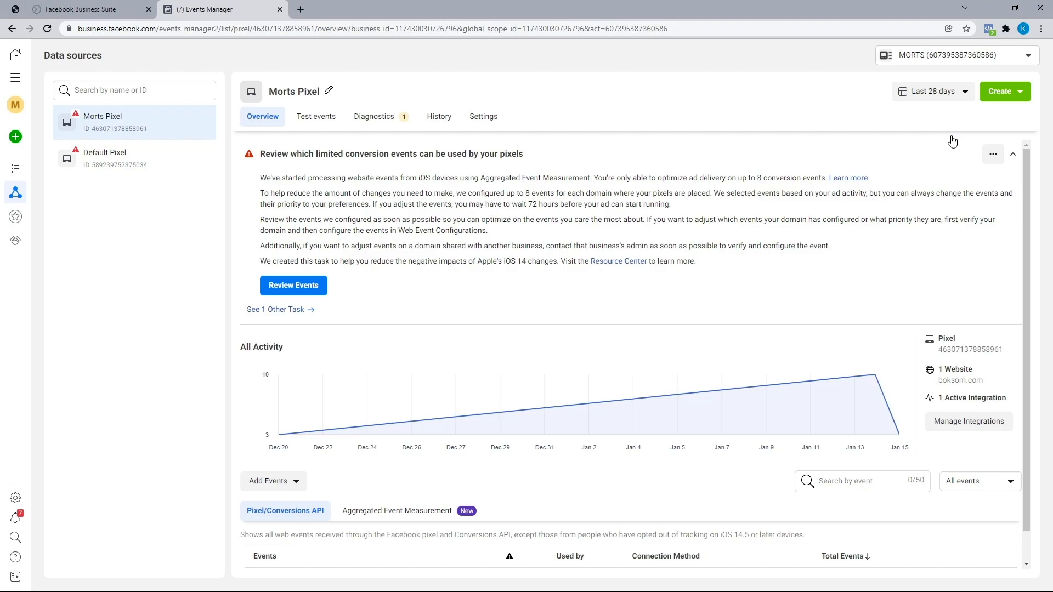
click(15, 77)
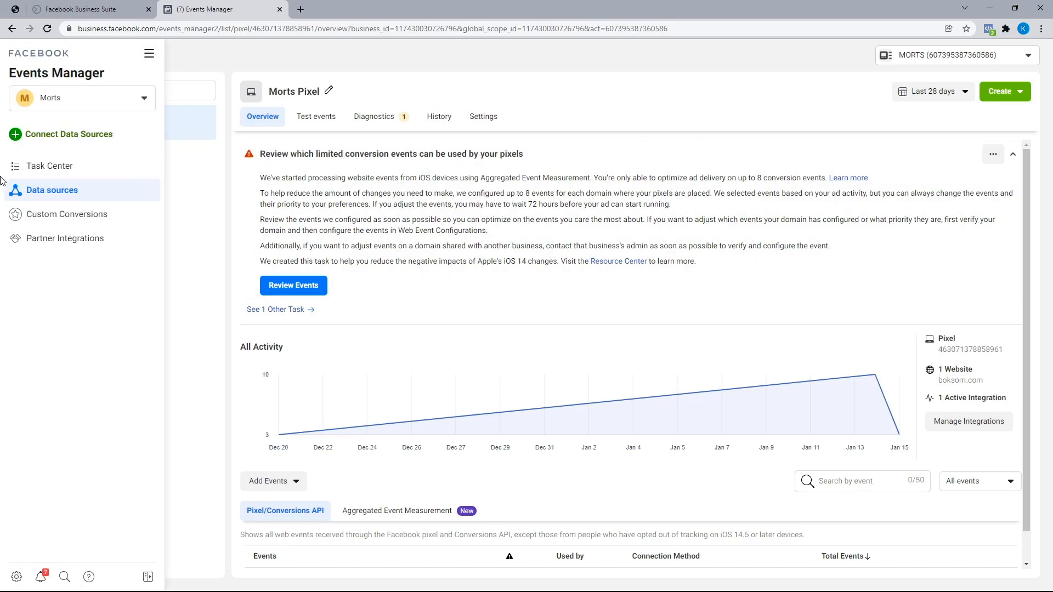
click(67, 213)
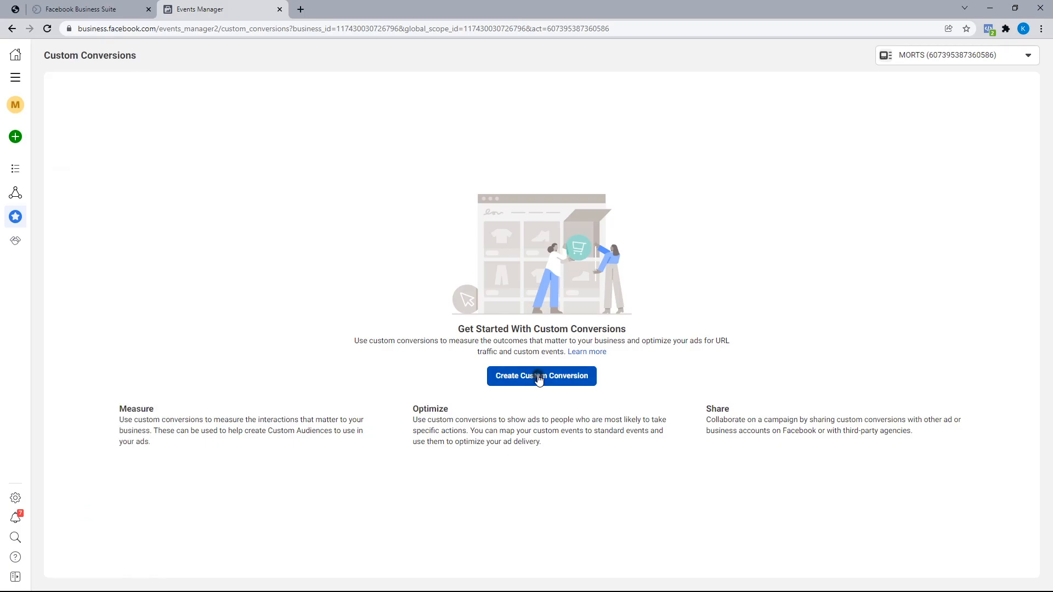
- Start a custom conversion on Morts Pixel named 'Leads For Product ABC'
click(541, 375)
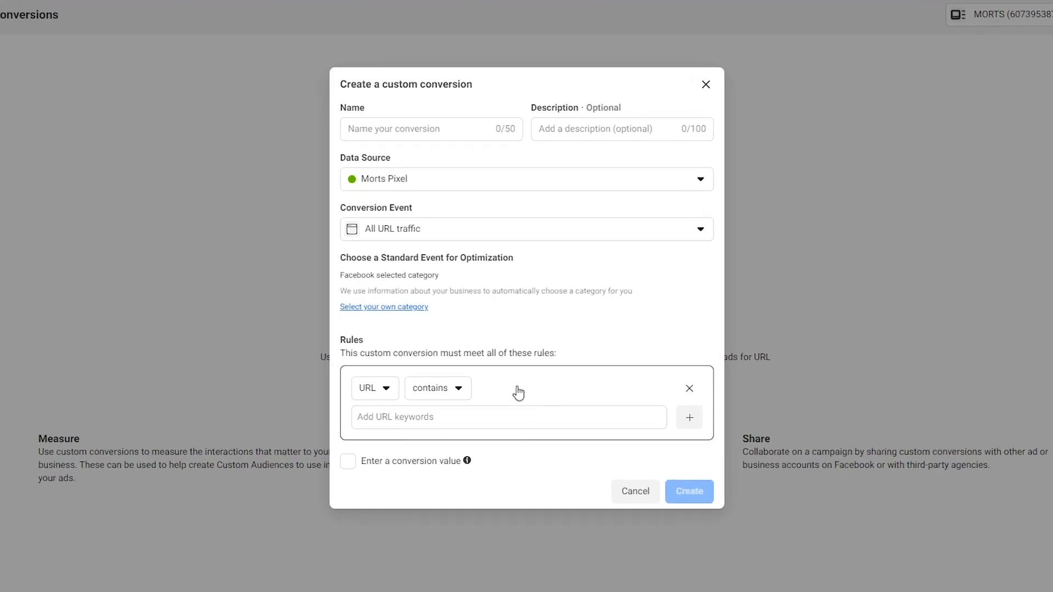
text(Conversions)
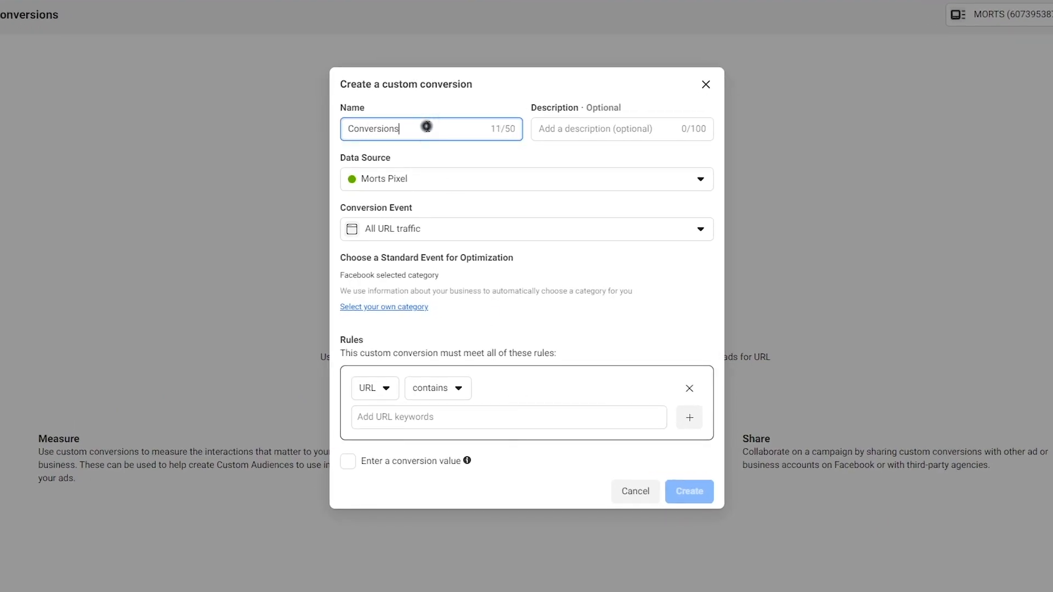
key(ctrl+a)
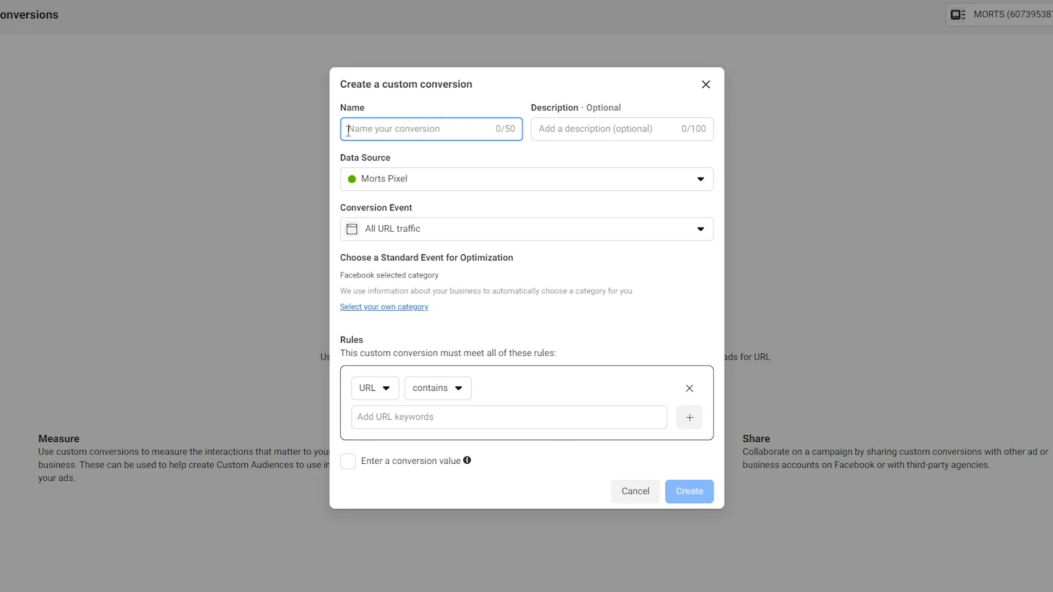
text(Leads For Product ABC)
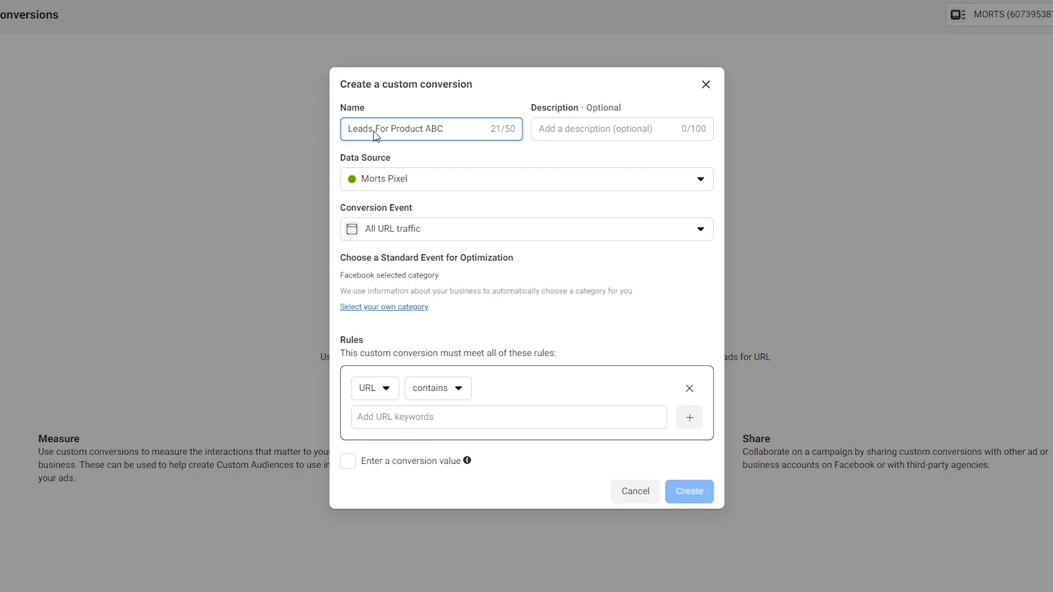
click(621, 129)
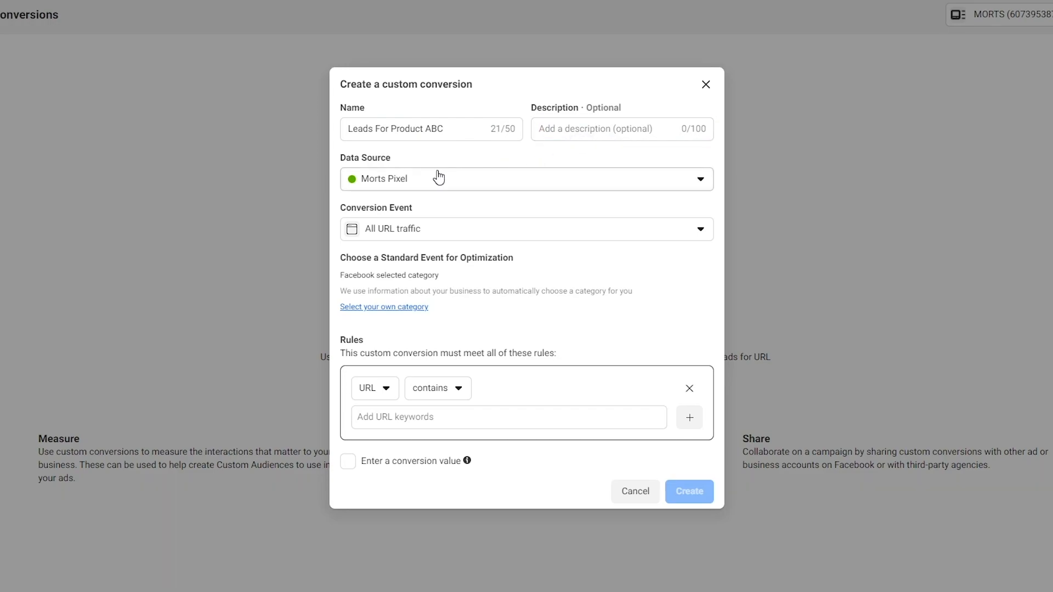
click(525, 179)
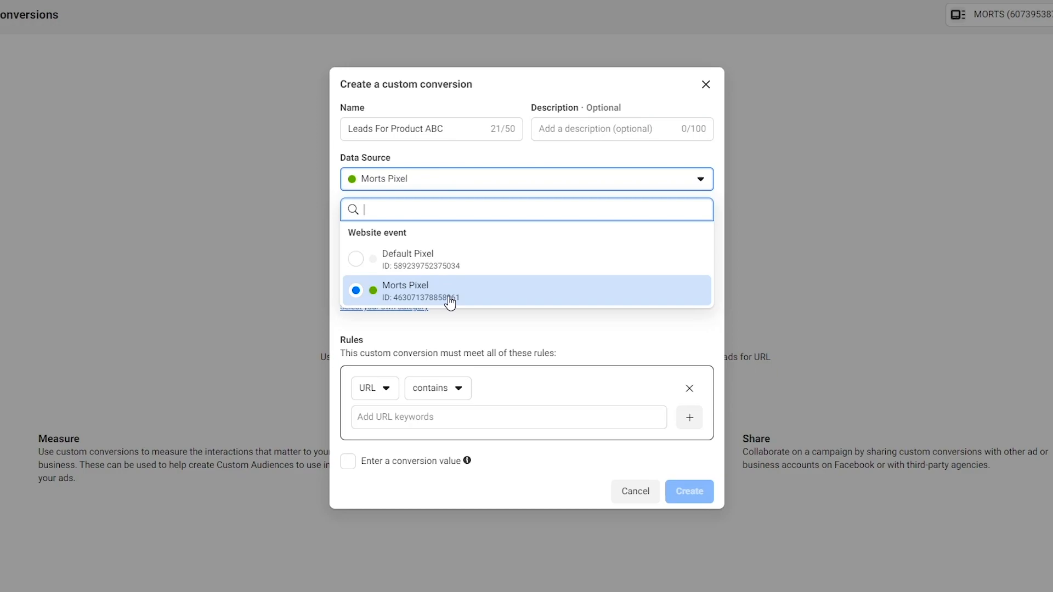
click(404, 290)
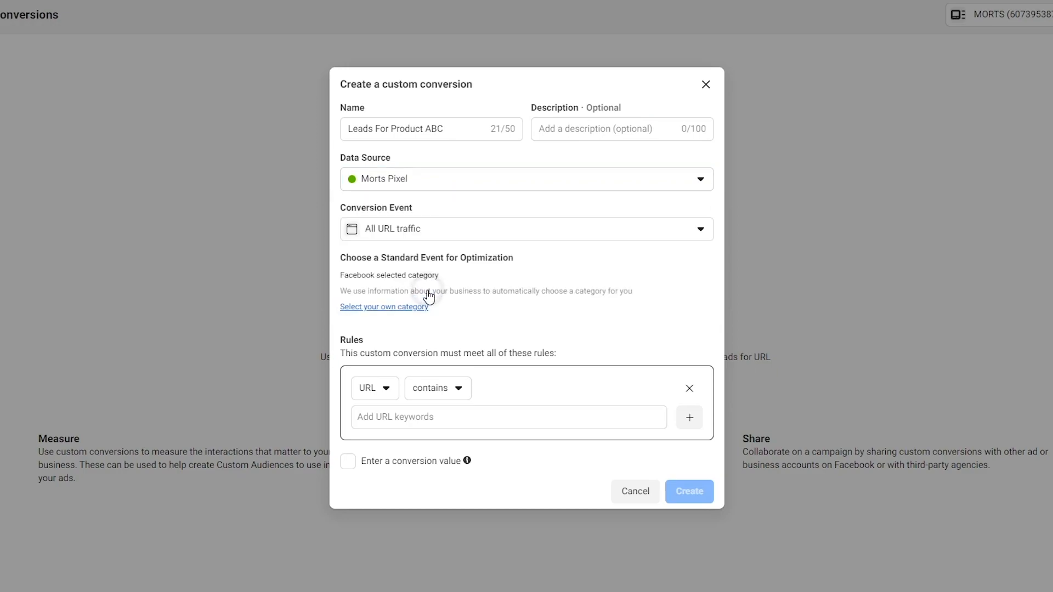
click(526, 229)
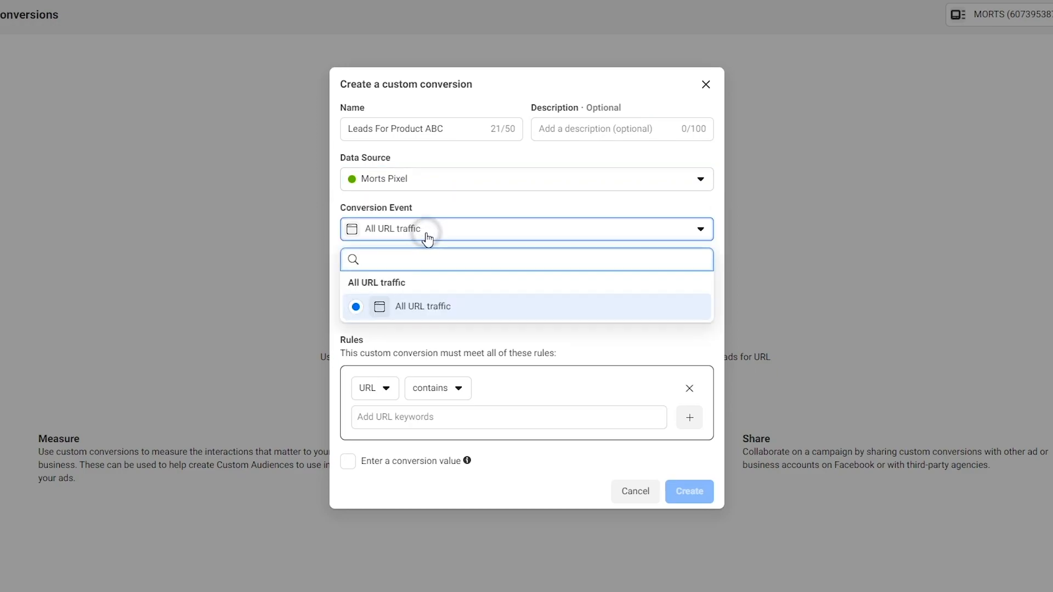
click(423, 306)
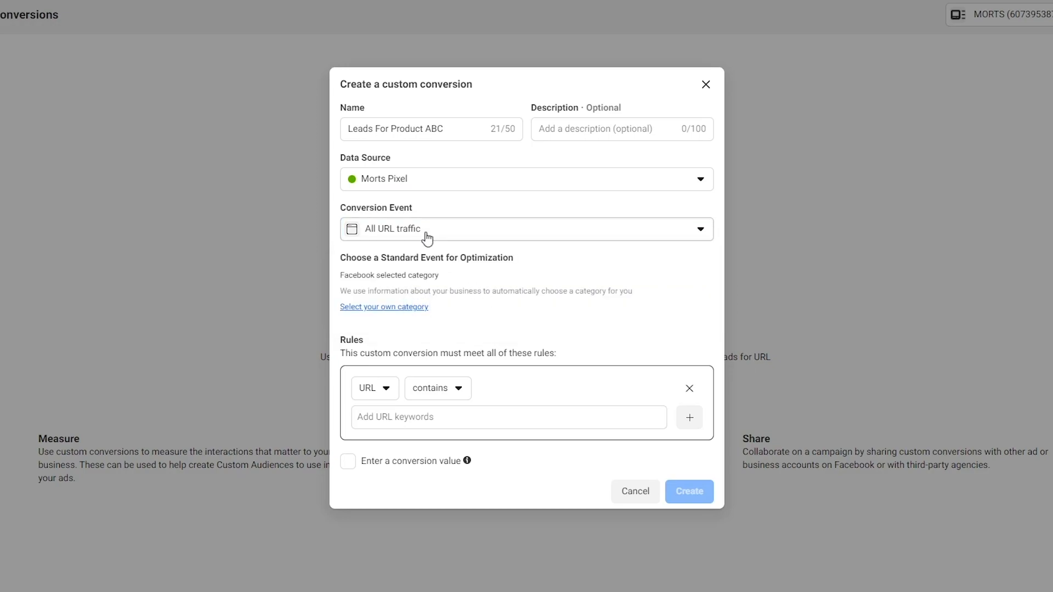
mouse_move(401, 236)
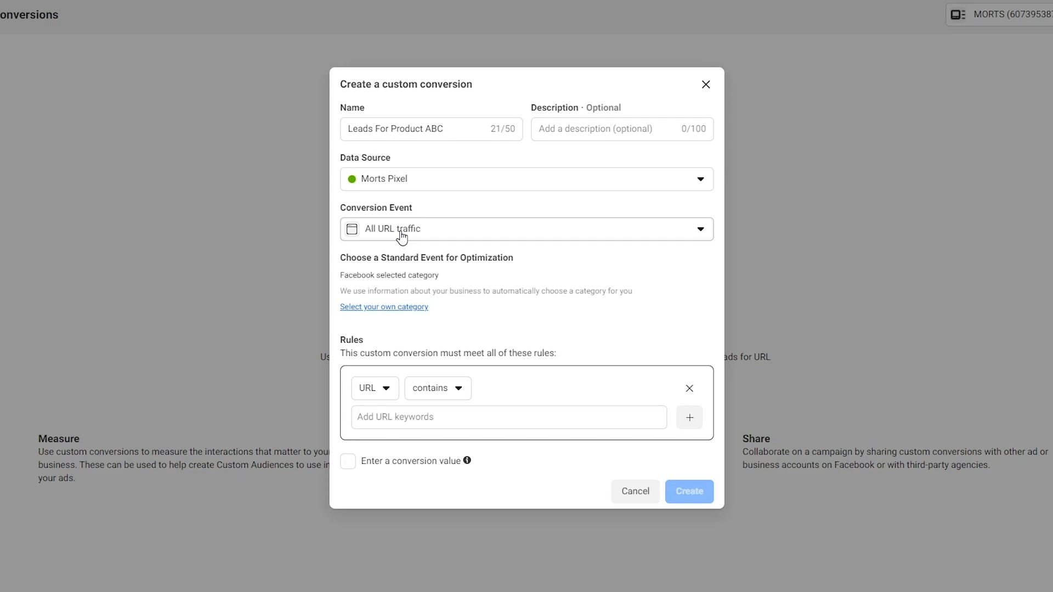
mouse_move(353, 186)
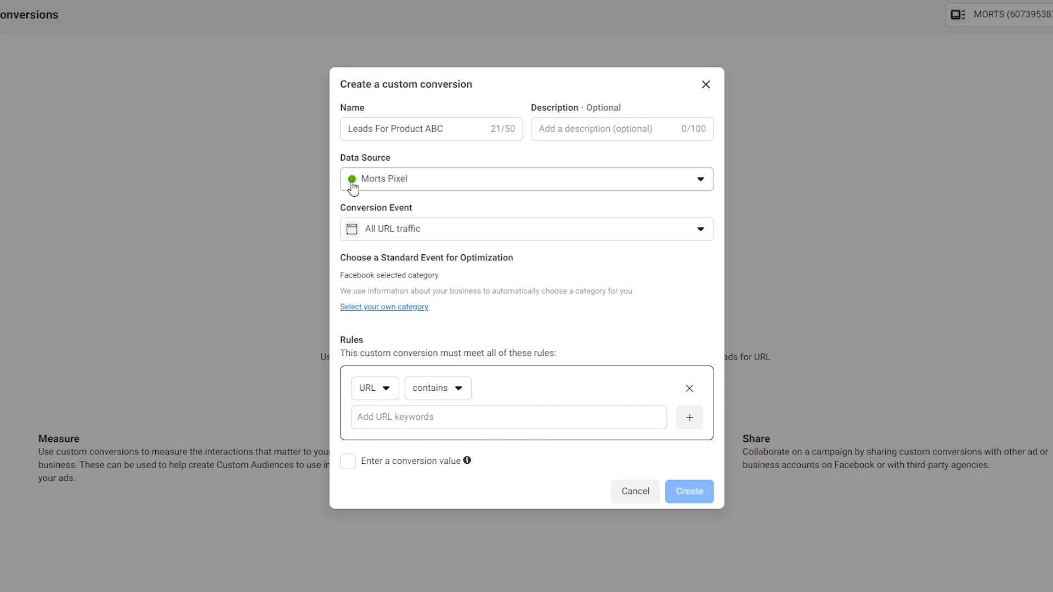
mouse_move(367, 224)
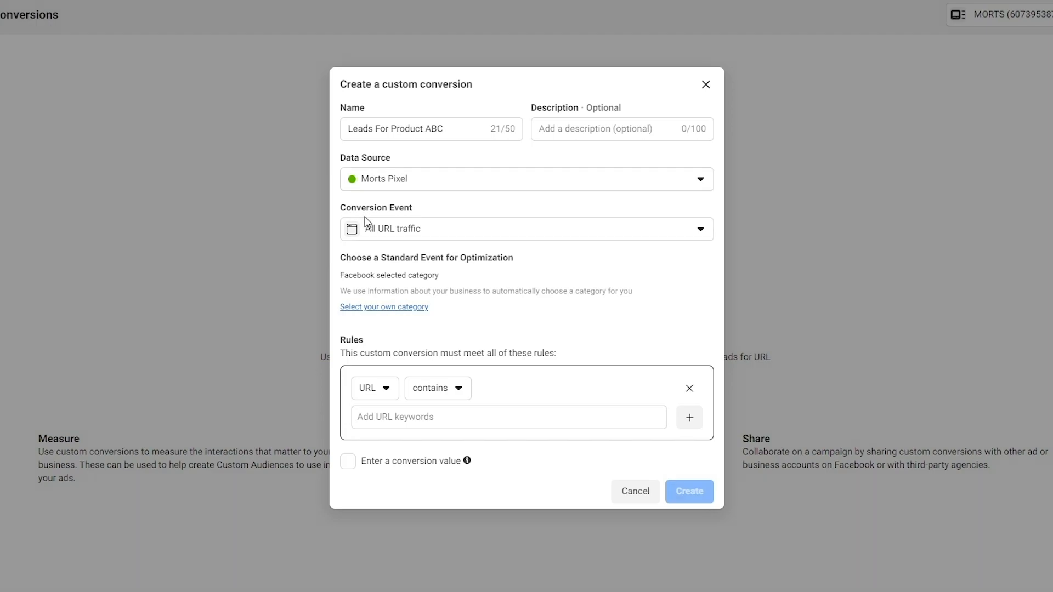
- Pick your own optimization category and scroll the Standard Event list toward Purchase
double_click(439, 258)
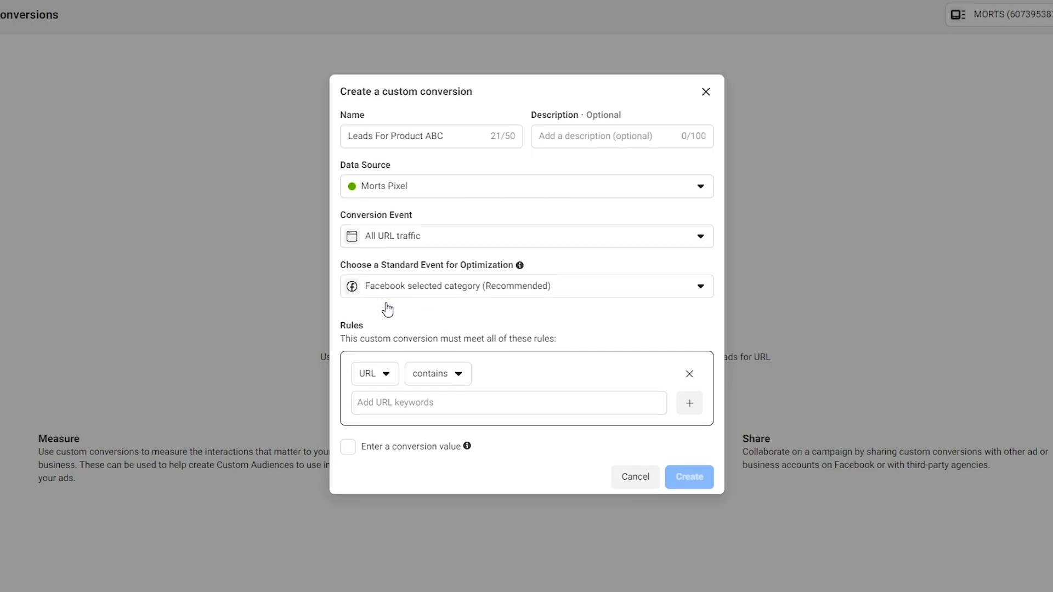
click(526, 285)
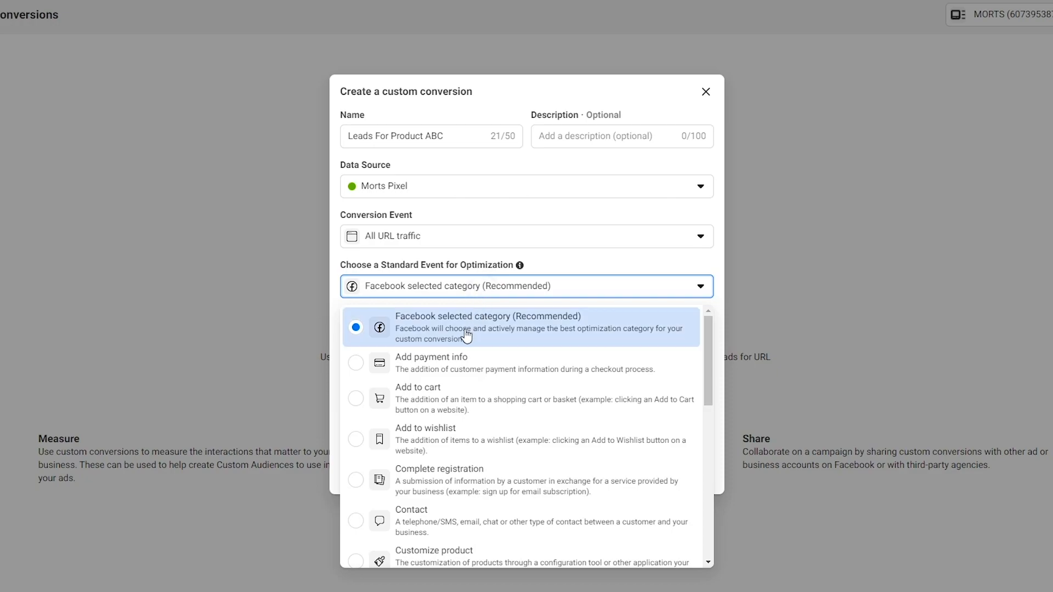
scroll(down, 3)
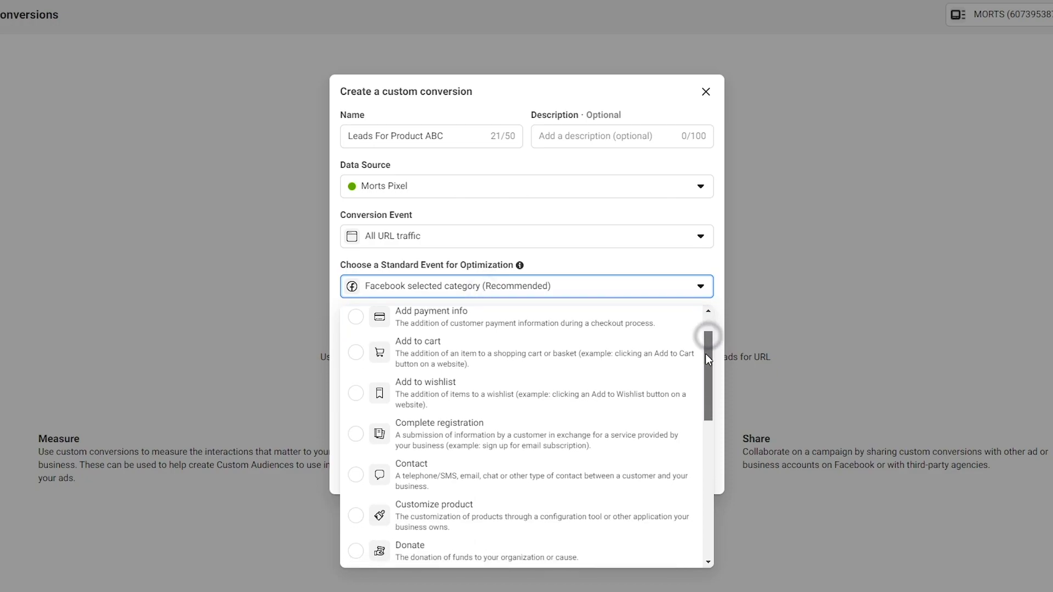
scroll(down, 3)
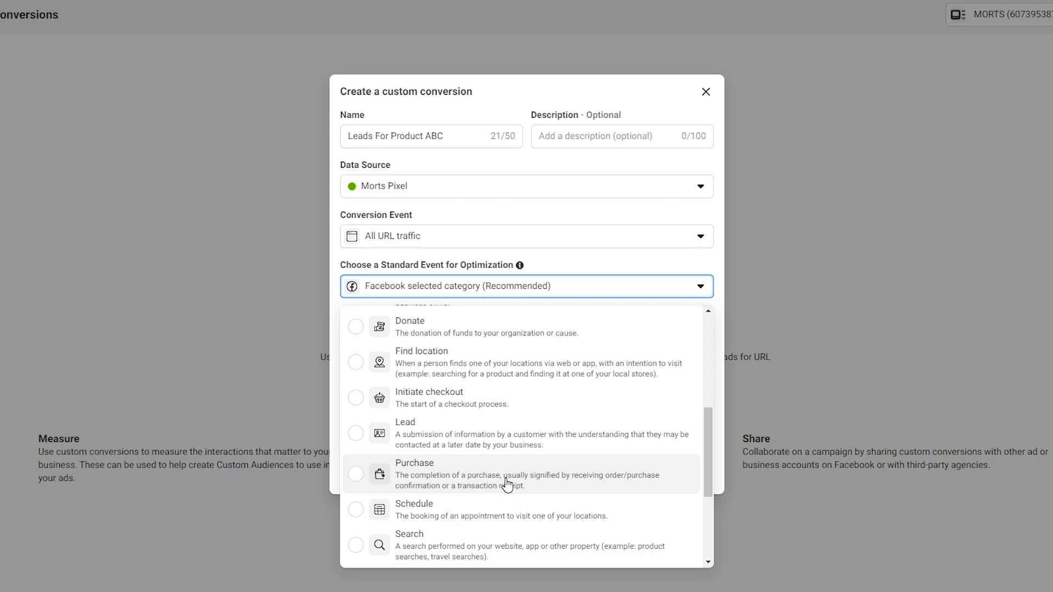
mouse_move(421, 491)
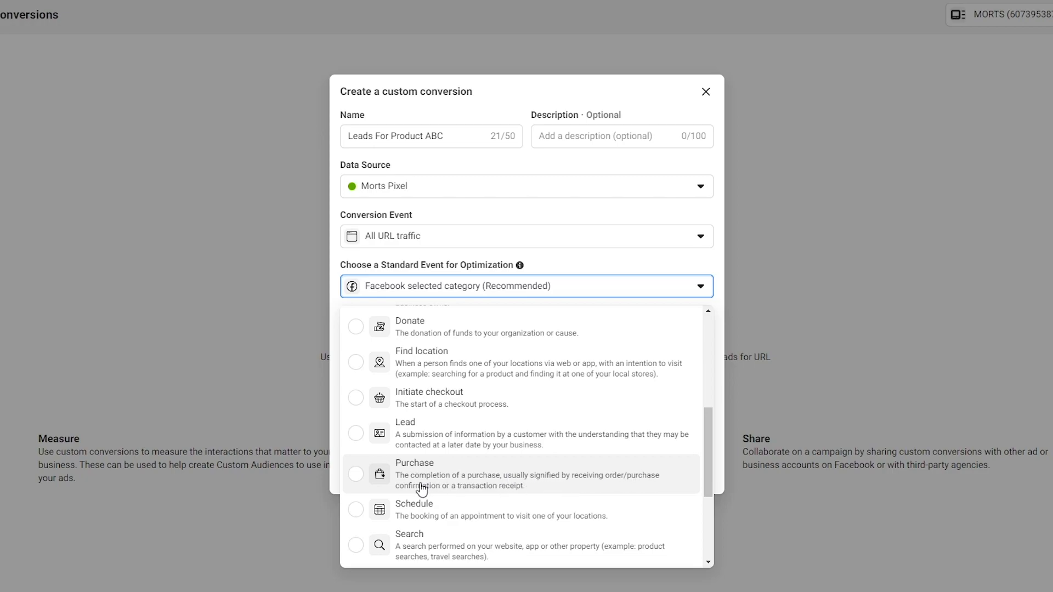
mouse_move(421, 488)
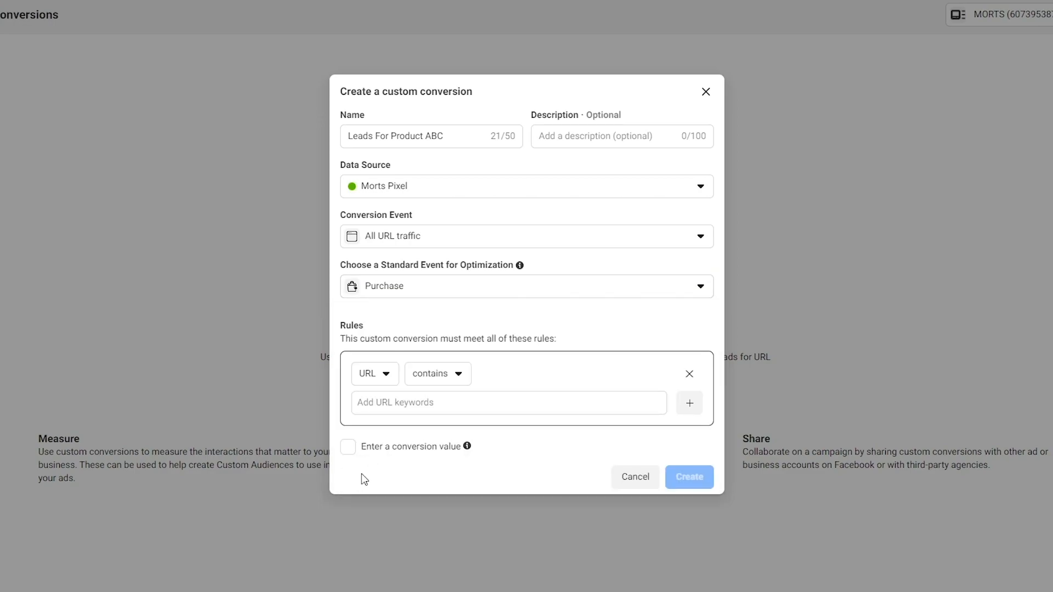
double_click(351, 325)
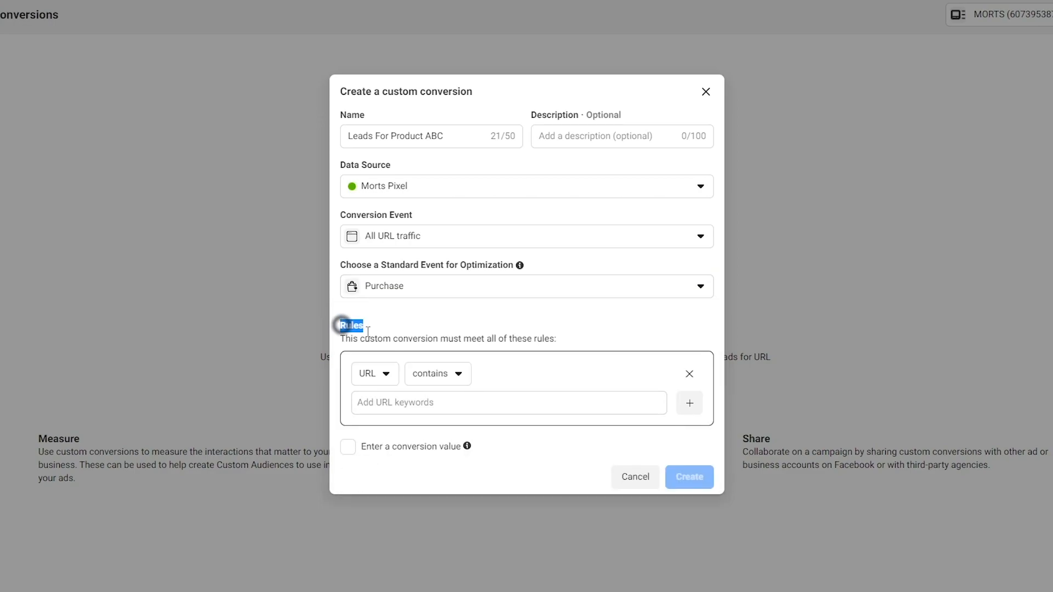
drag(349, 326, 556, 339)
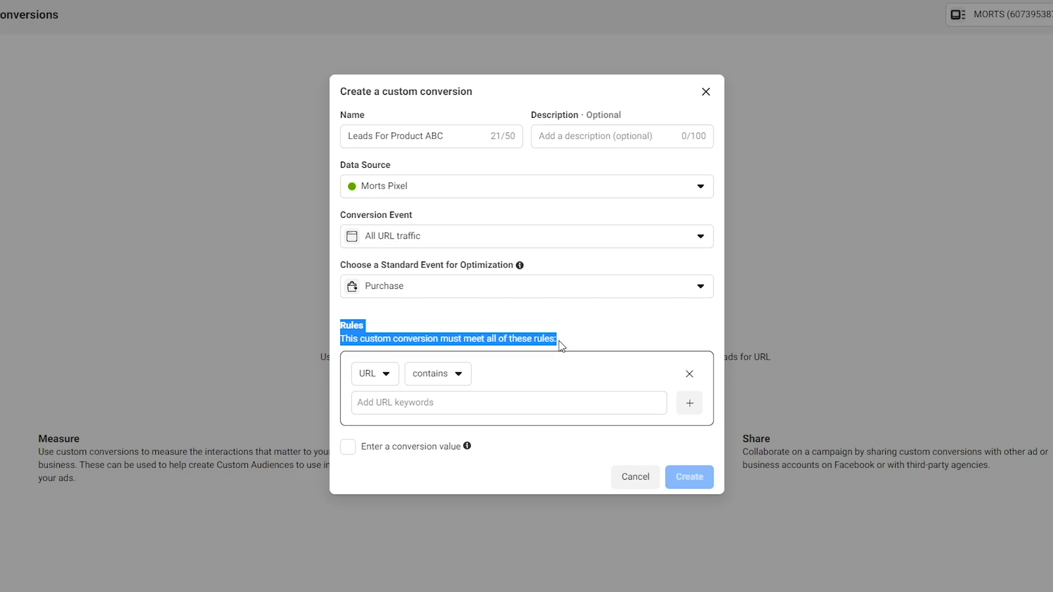
click(374, 374)
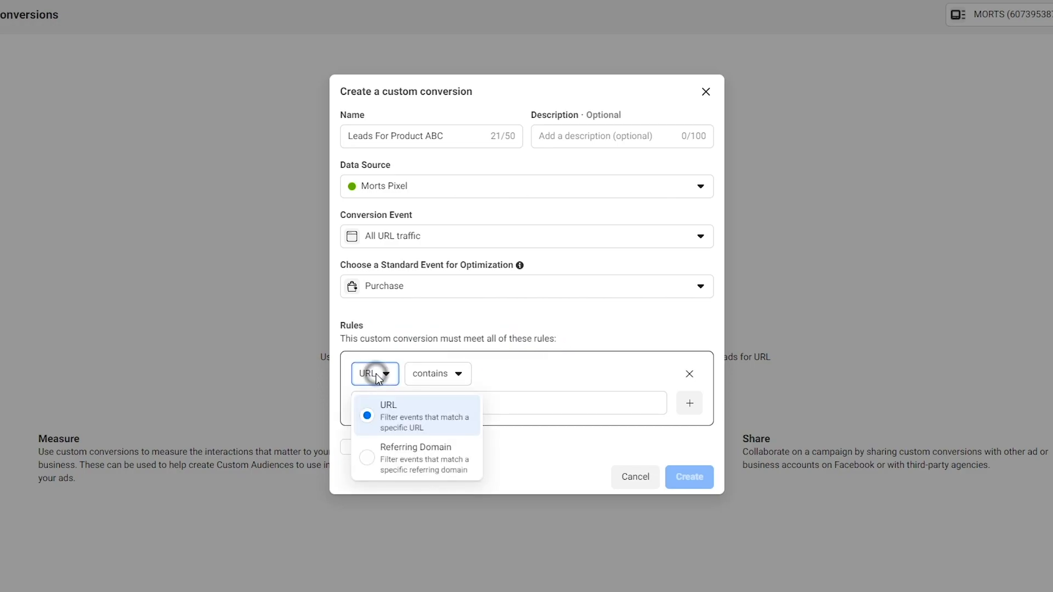
click(387, 404)
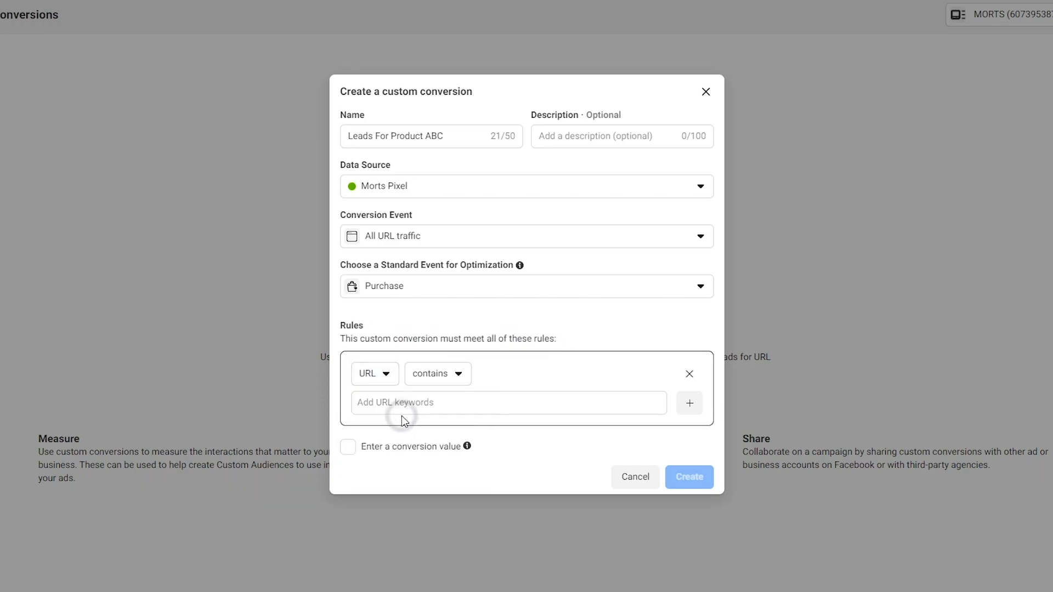
click(437, 373)
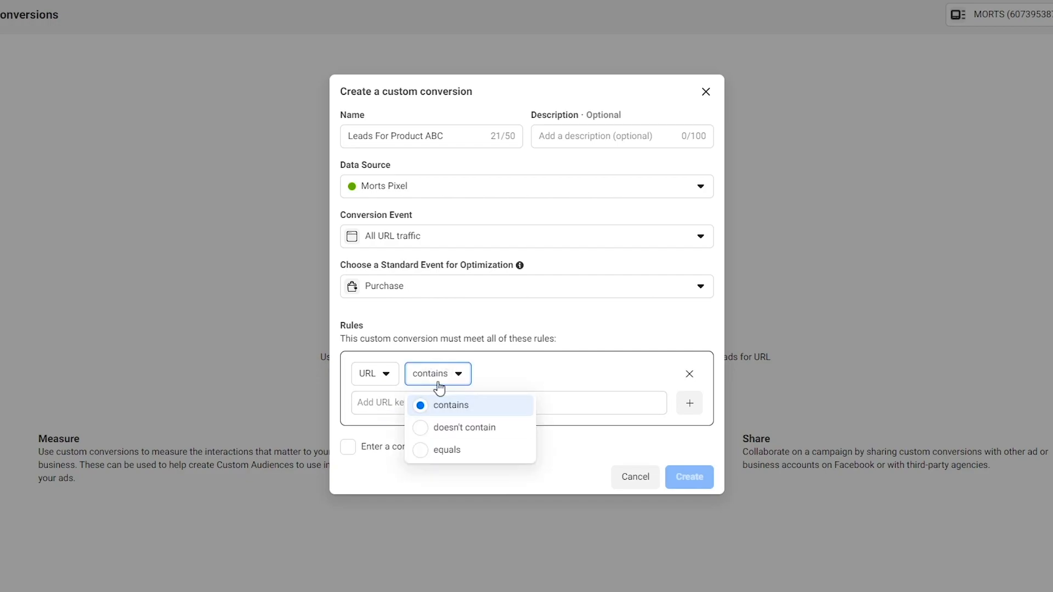
click(445, 449)
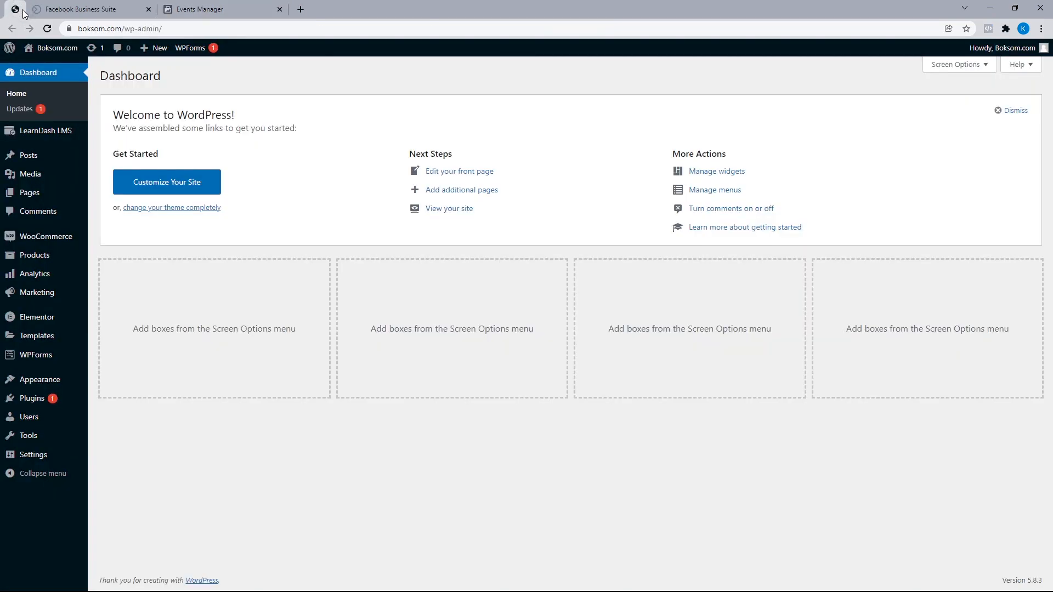
mouse_move(29, 192)
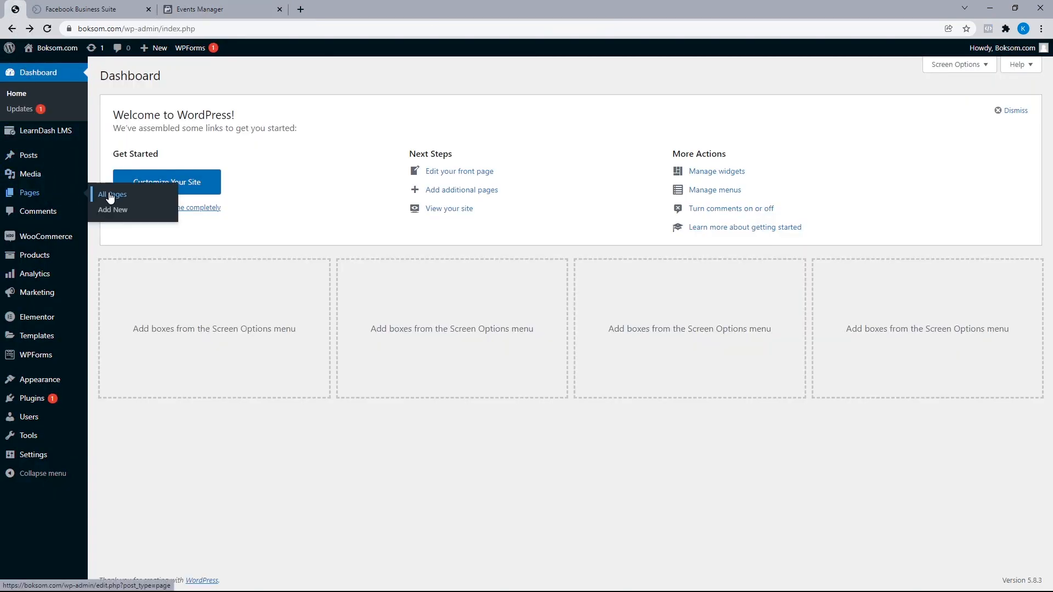
- List all WordPress pages and copy the Thank You page's link
click(111, 195)
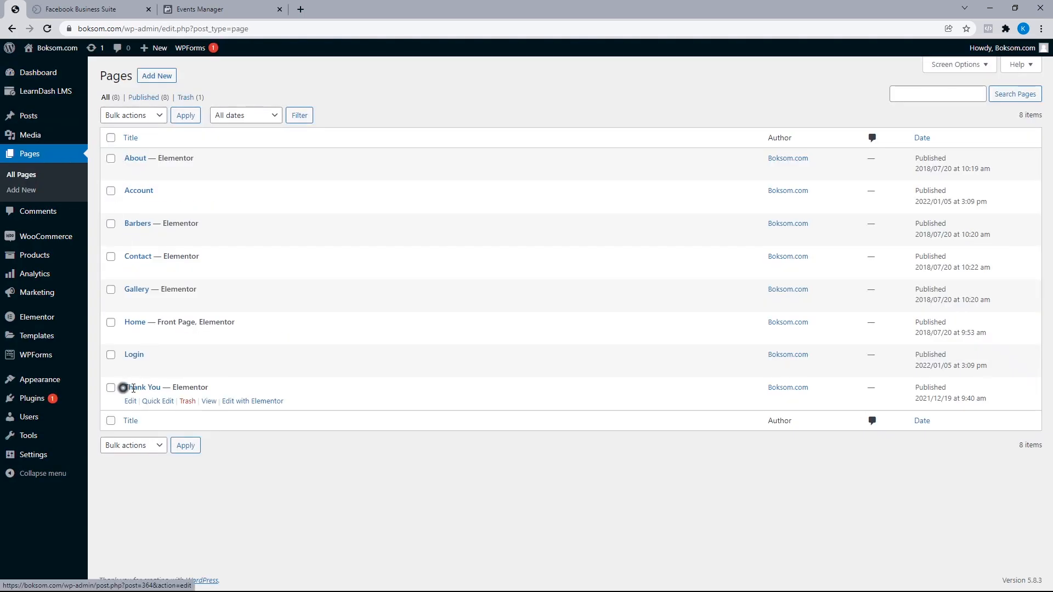
right_click(209, 400)
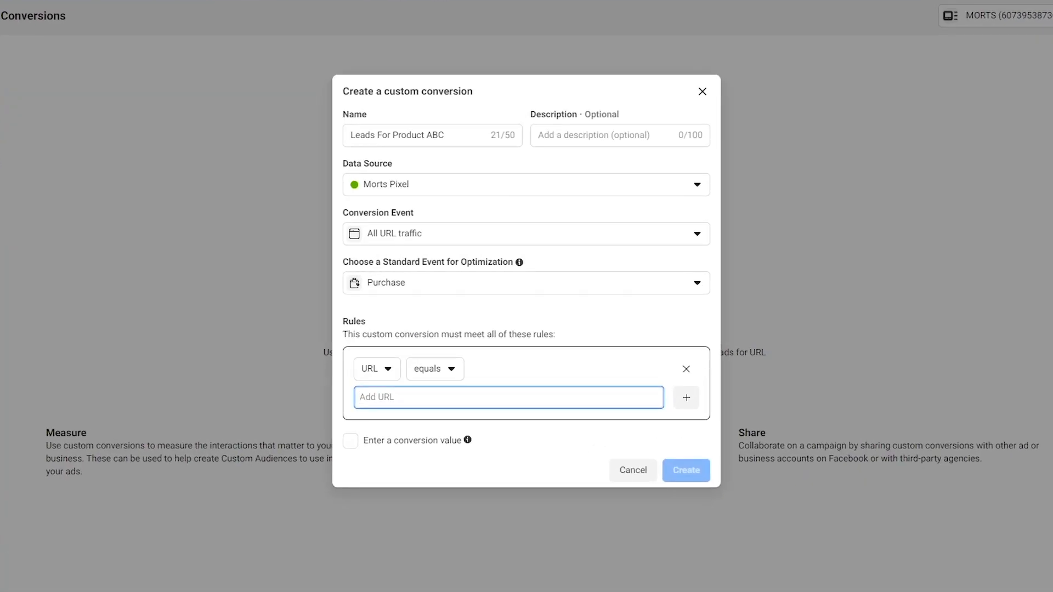
- Paste the Thank You page URL and set the rule to URL contains 'Thank-You'
right_click(507, 397)
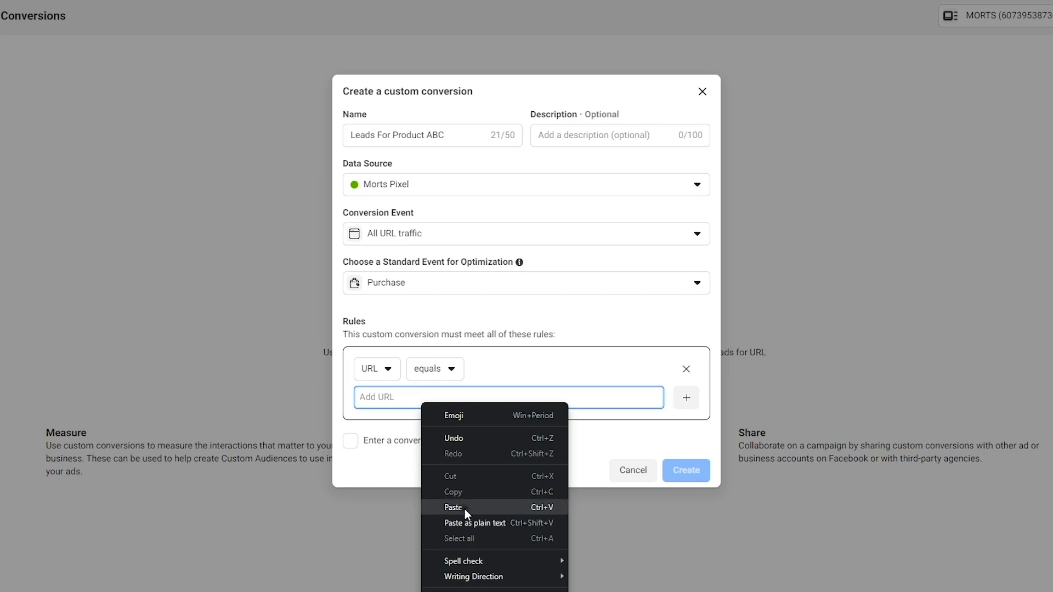
click(452, 506)
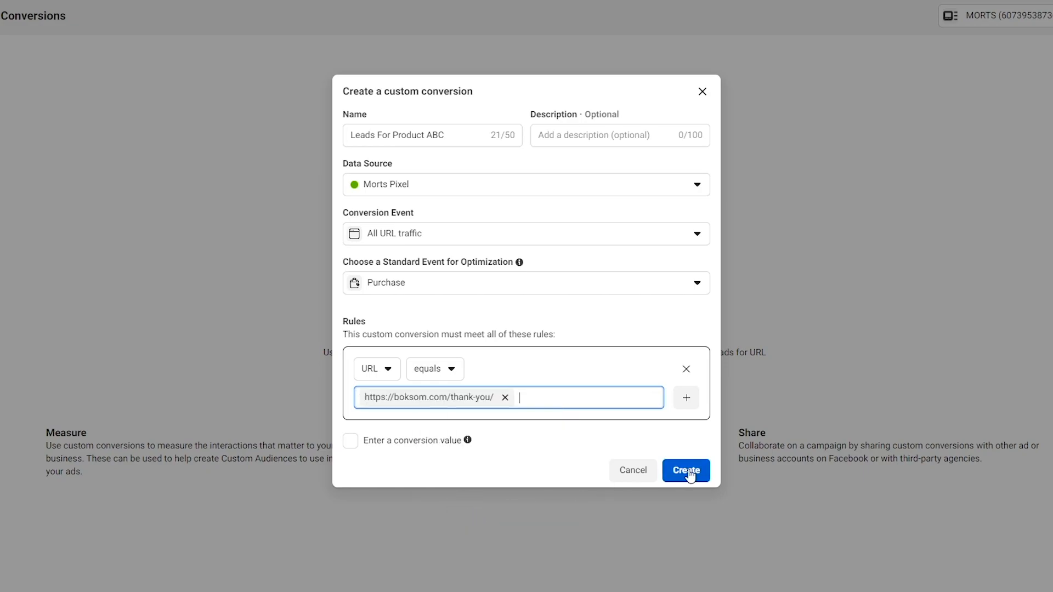
click(434, 368)
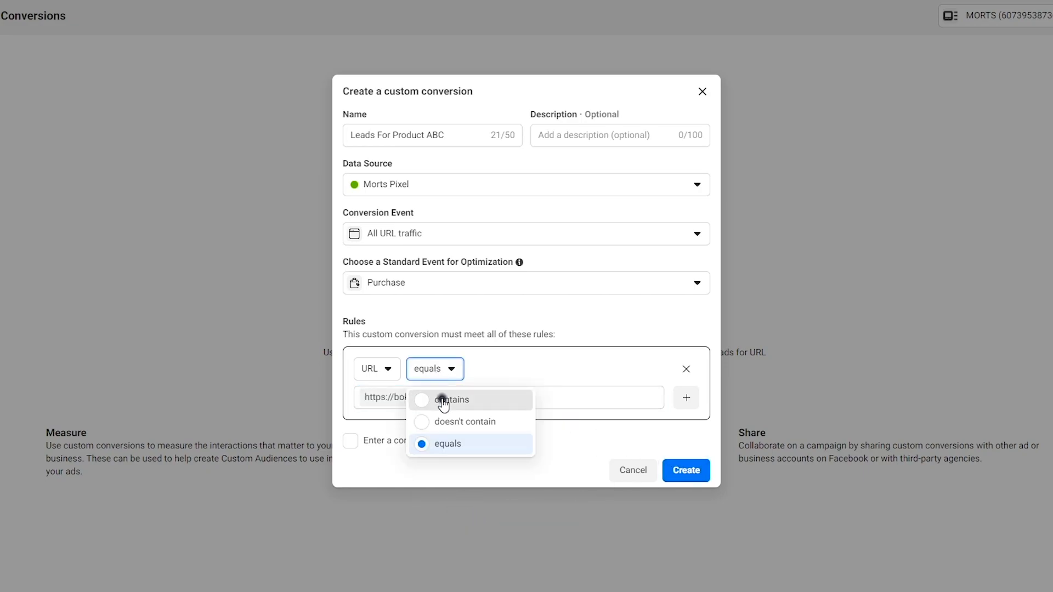
click(450, 400)
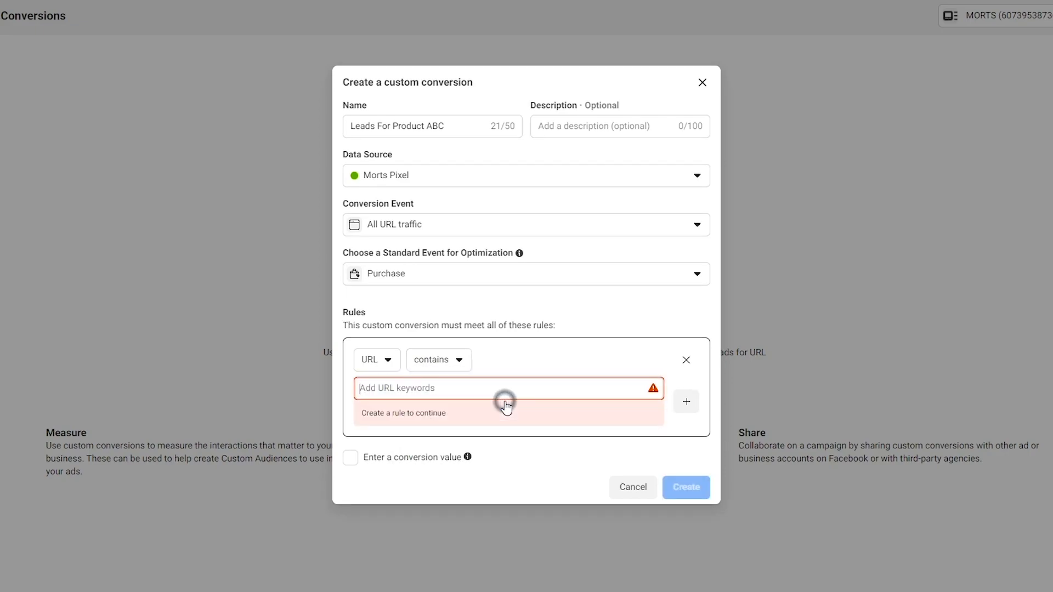
text(Thank-Yo)
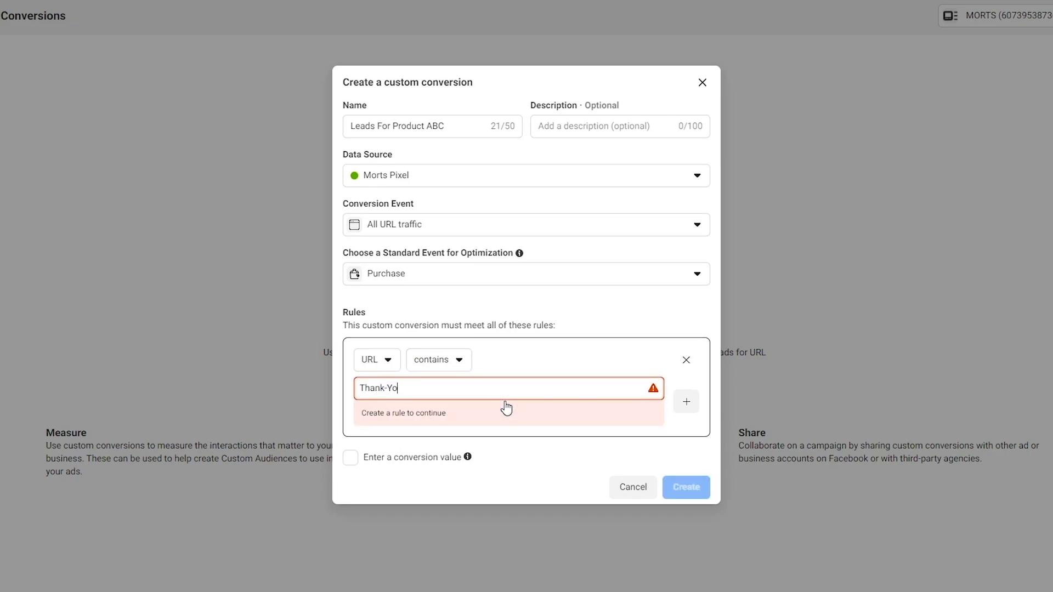
key(Enter)
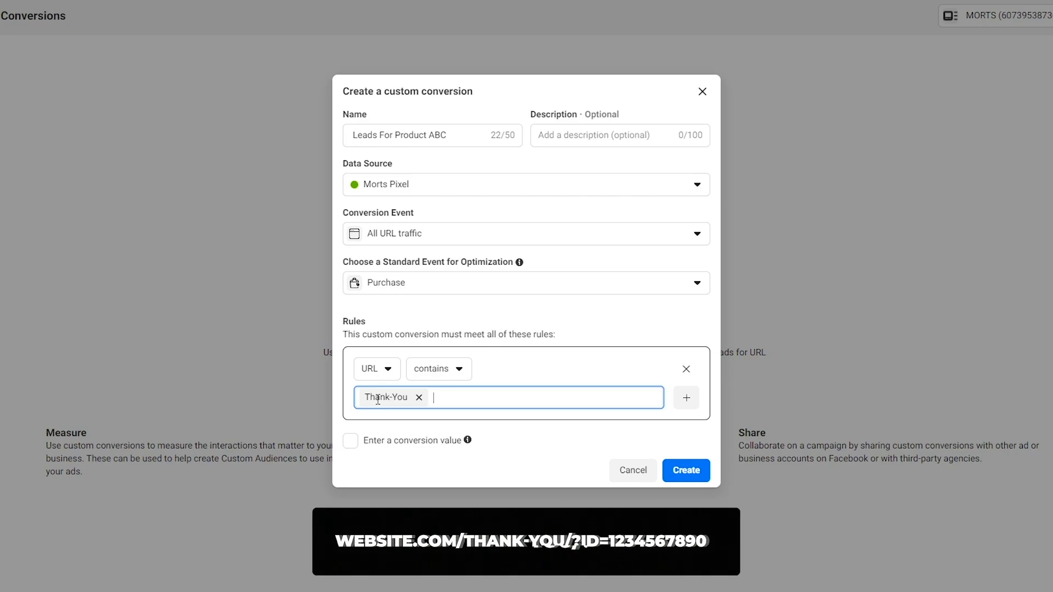
- Try the equals condition, then switch the URL rule back to contains
click(437, 368)
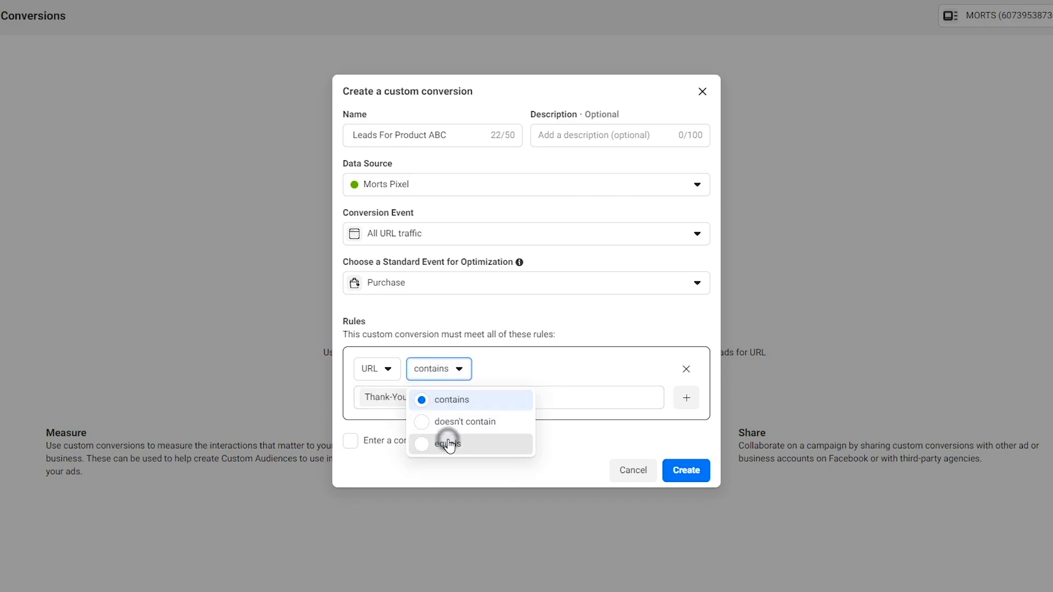
click(445, 442)
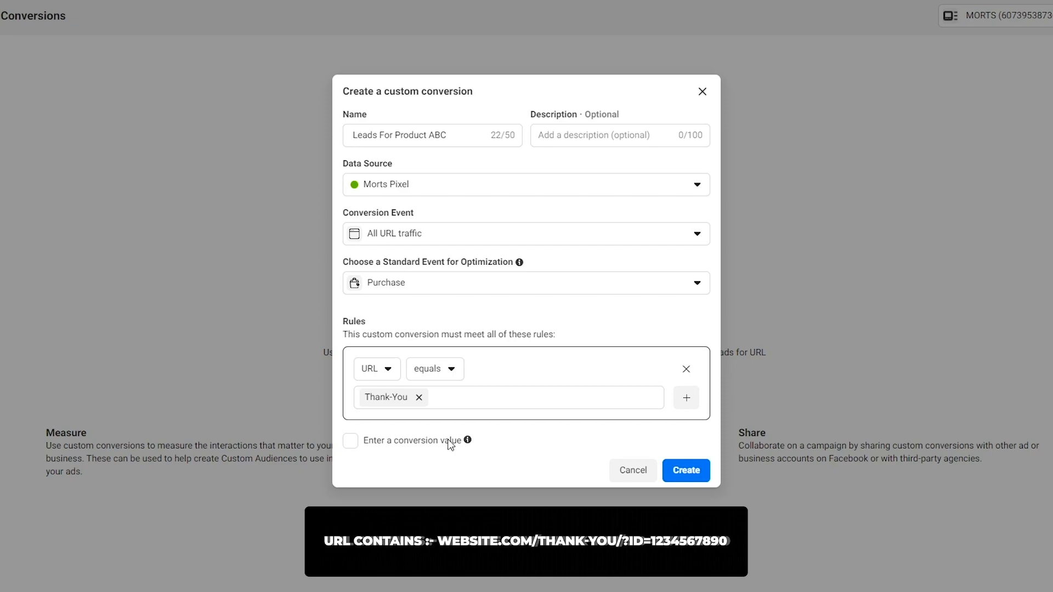
click(434, 369)
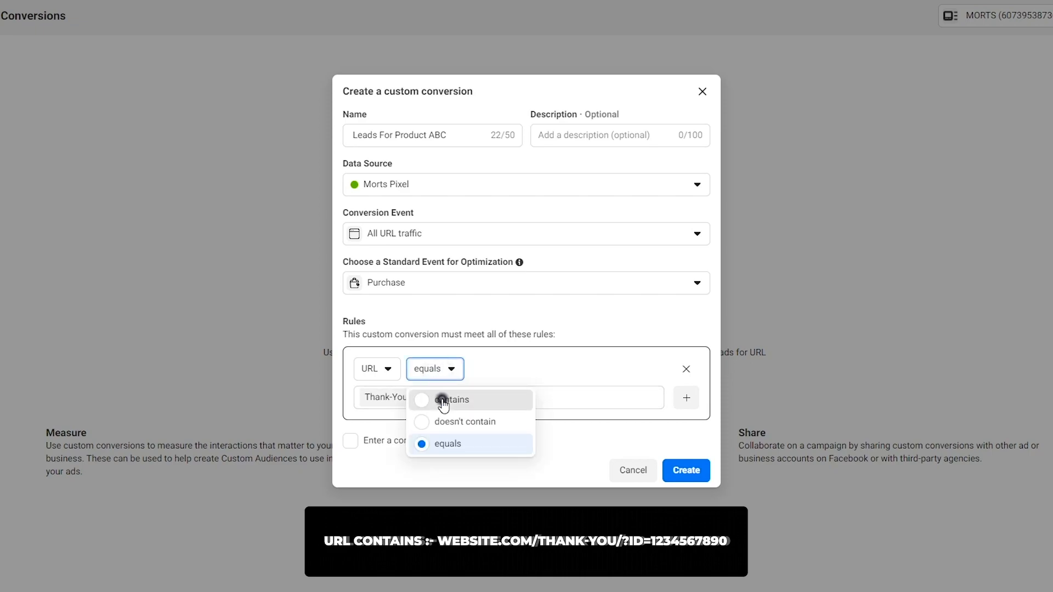
click(450, 400)
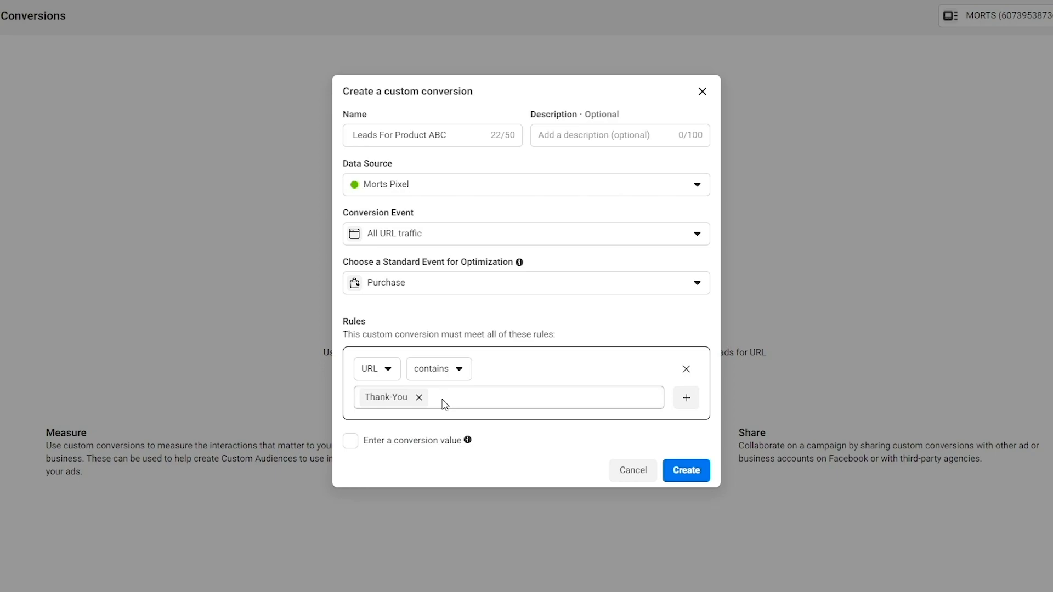
- Enable a conversion value of 40 and create the custom conversion
click(349, 440)
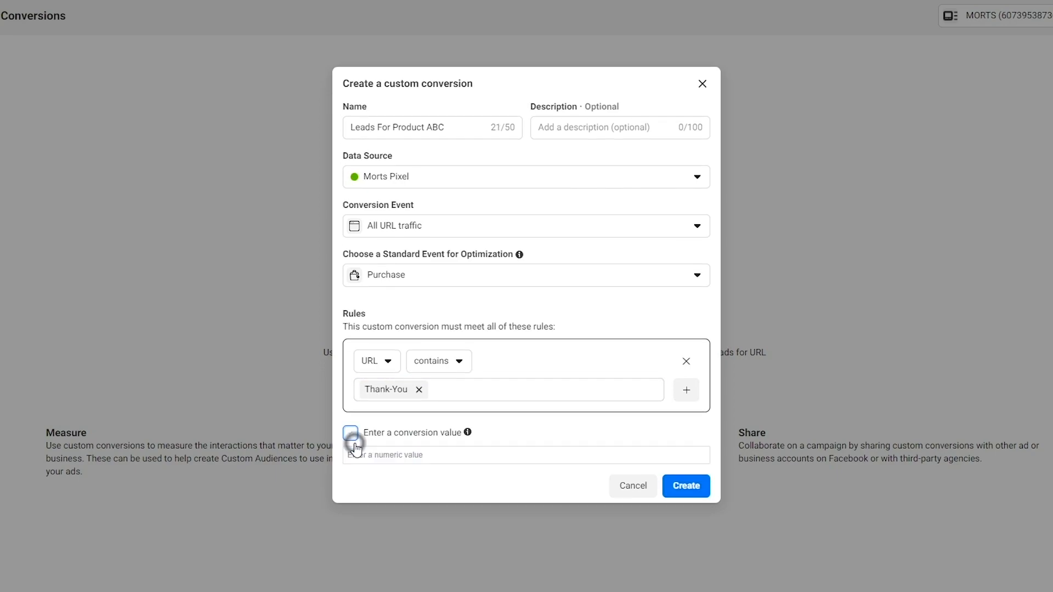
click(349, 432)
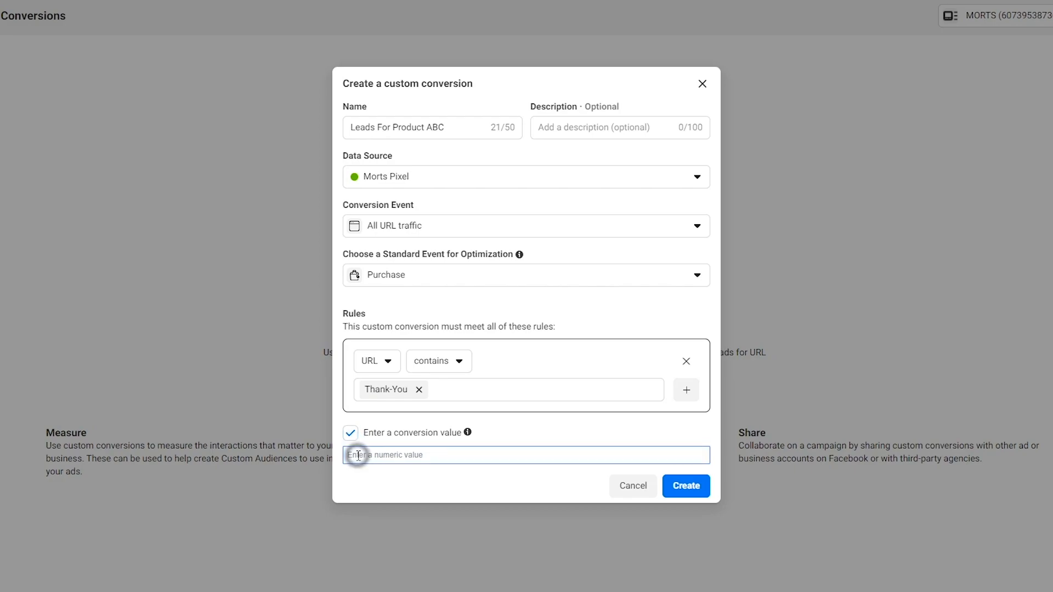
text(40)
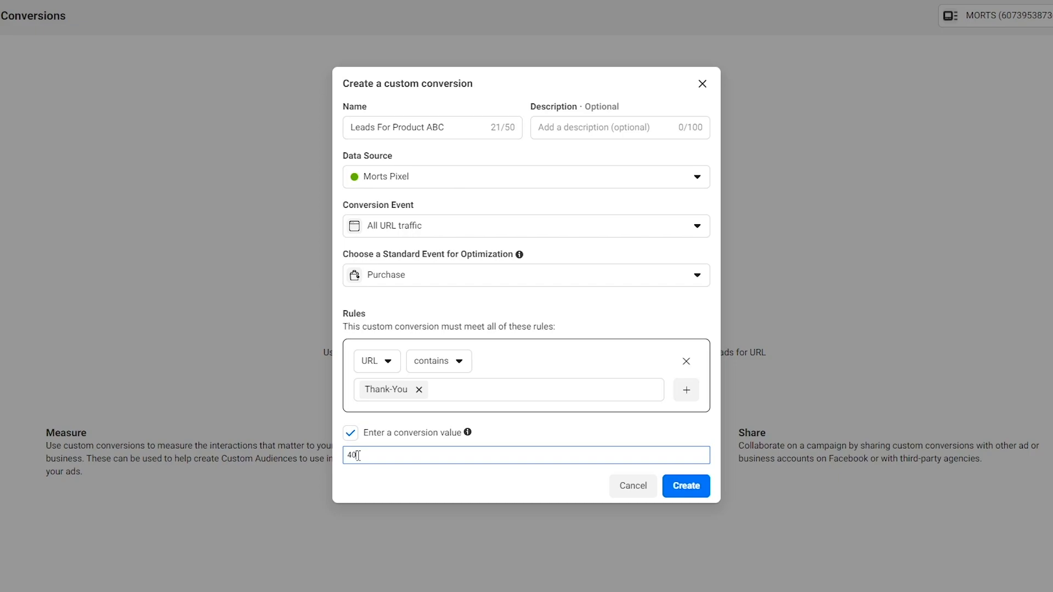
click(685, 485)
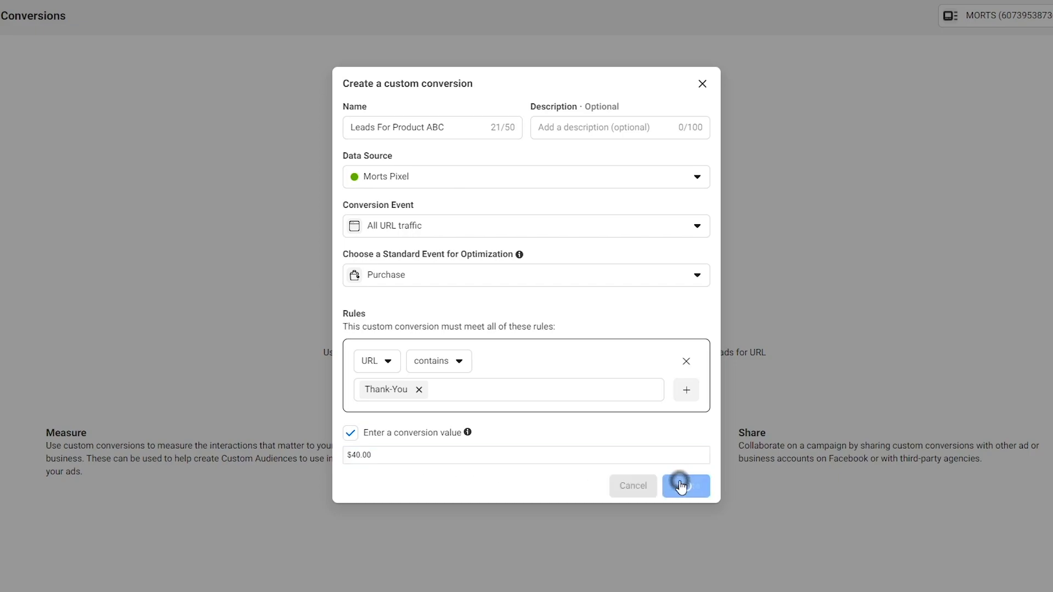
click(685, 485)
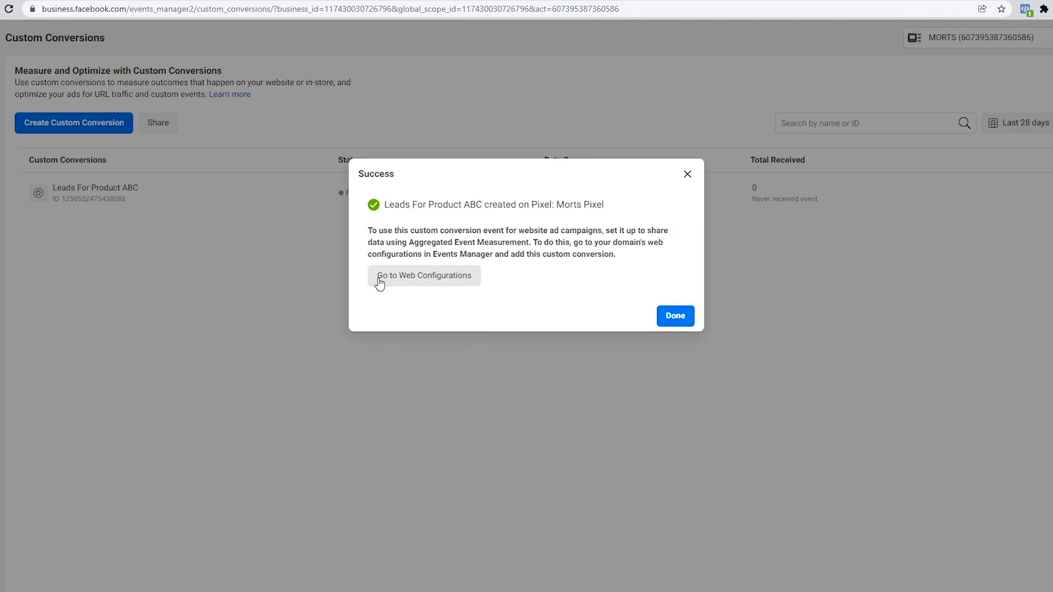
mouse_move(427, 280)
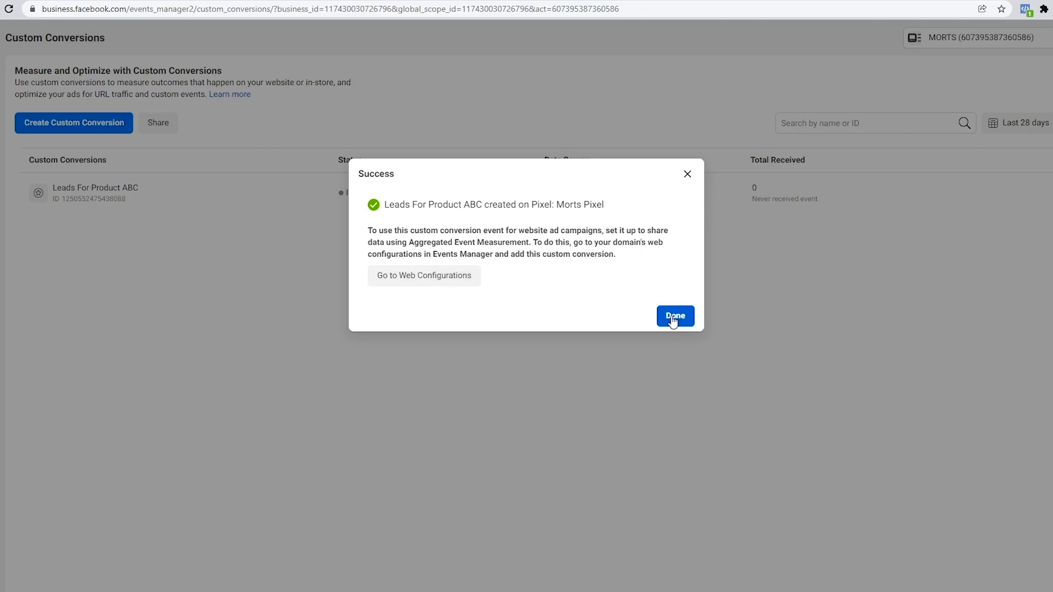
- Dismiss the success message, visit the live Thank You page, and return to Events Manager
click(674, 316)
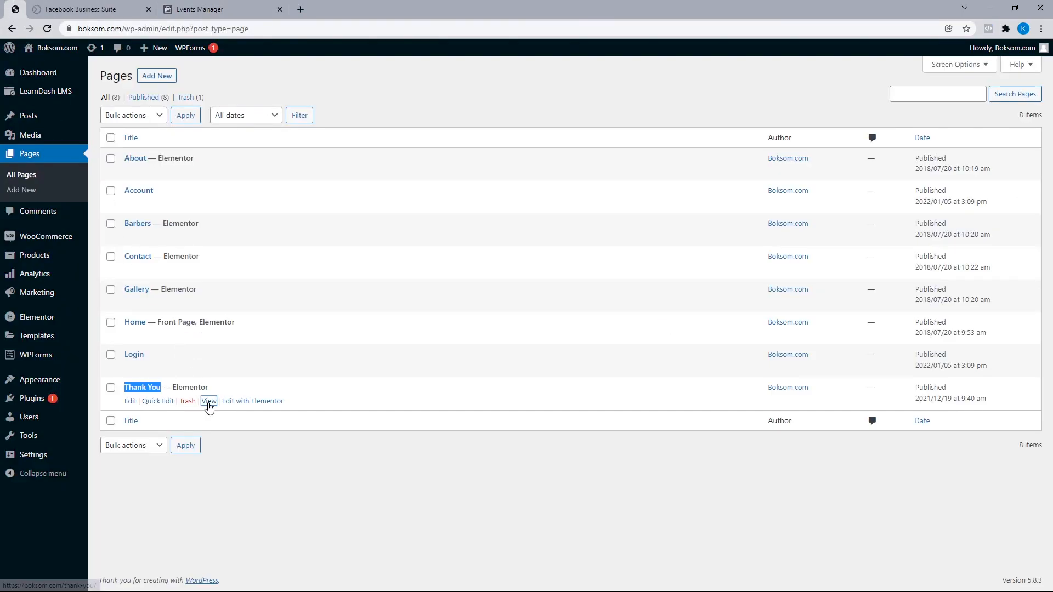
click(207, 401)
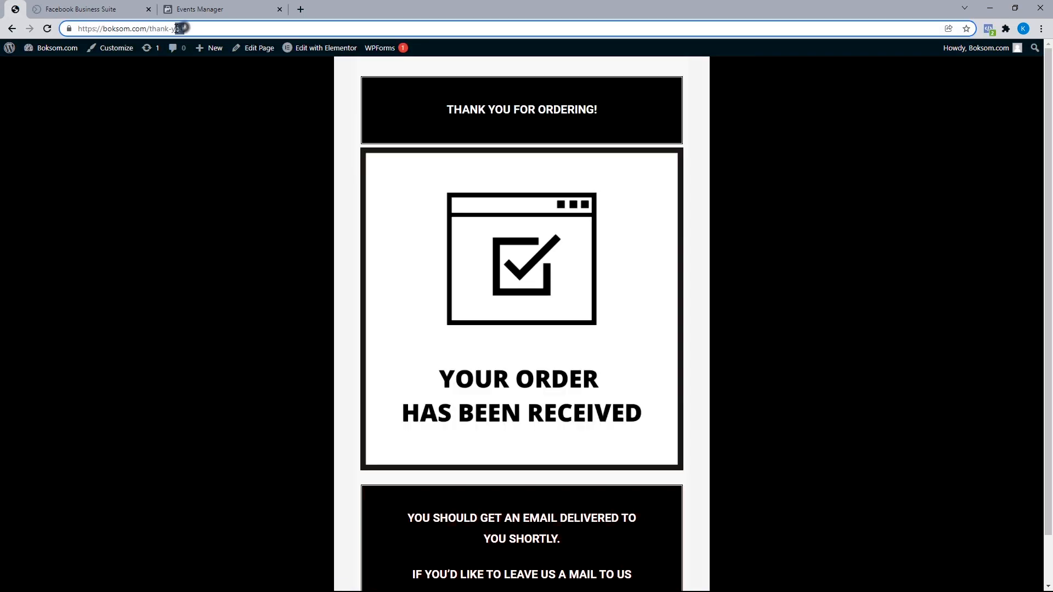
click(200, 9)
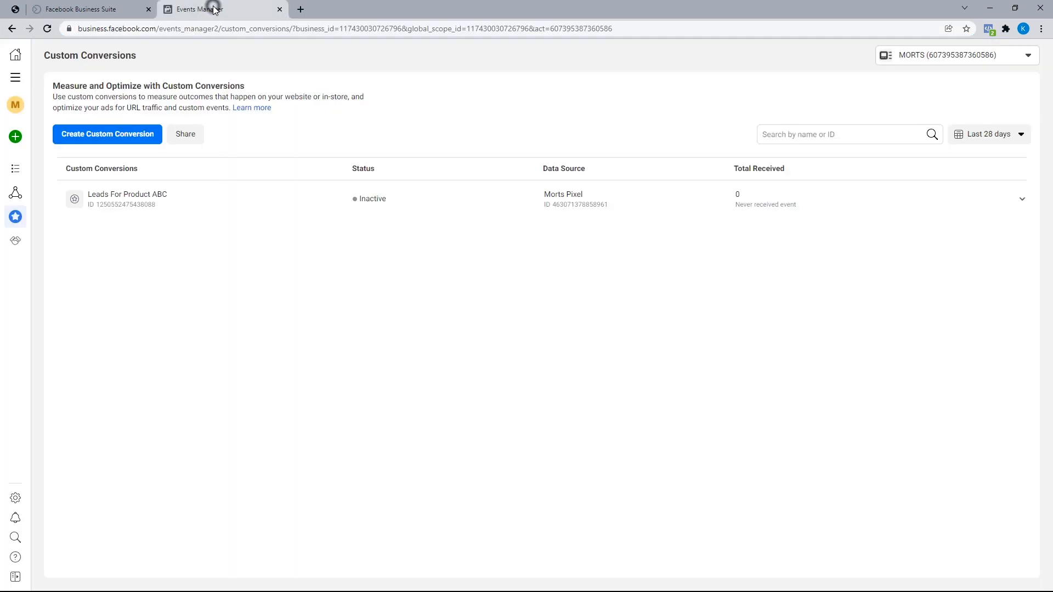
- Refresh the conversions list, expand Leads For Product ABC, and open its Manage panel
click(46, 28)
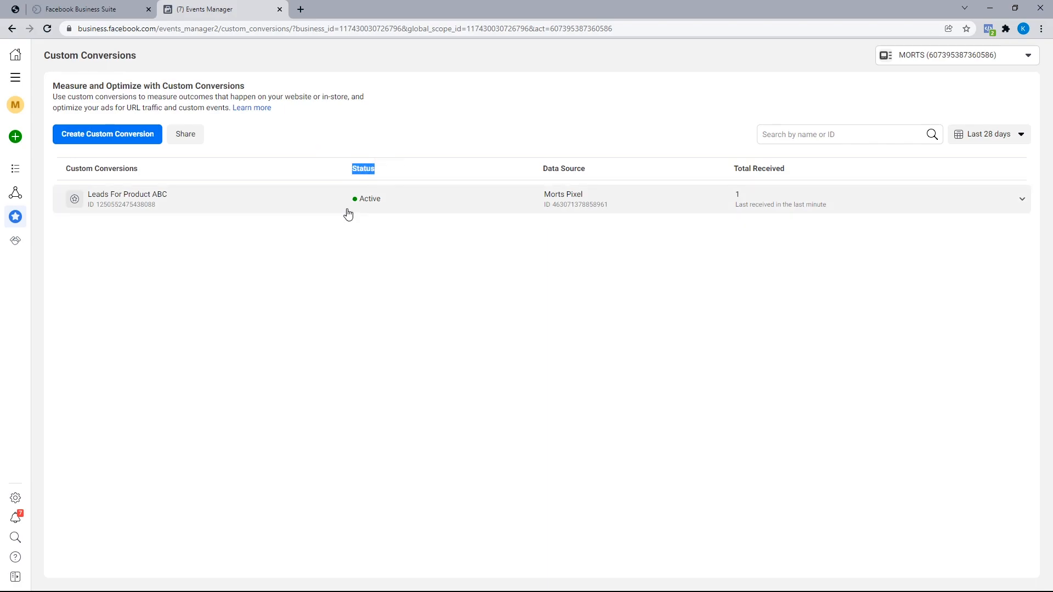
click(151, 198)
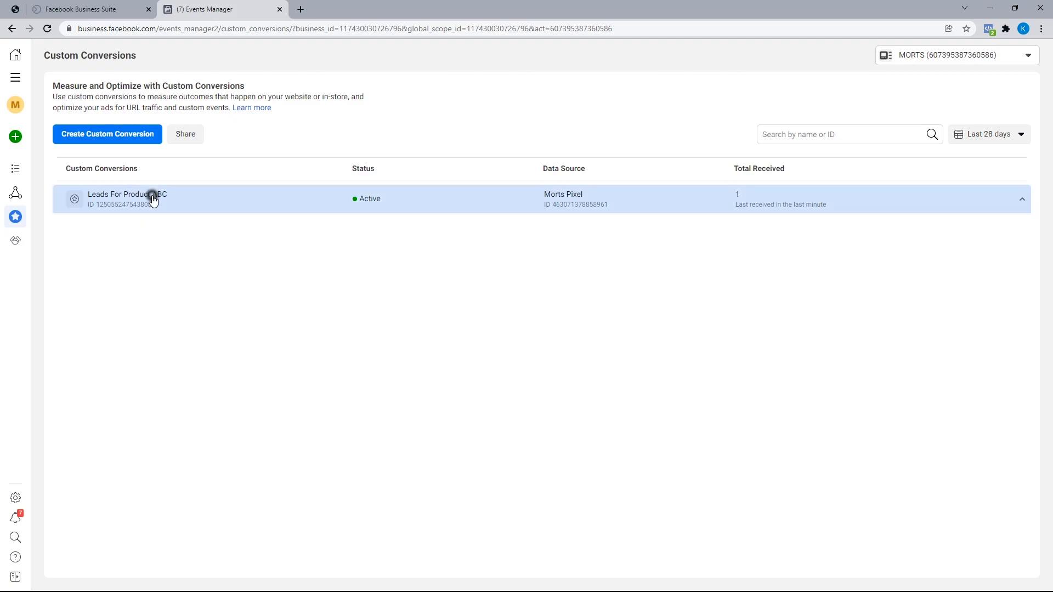
click(126, 198)
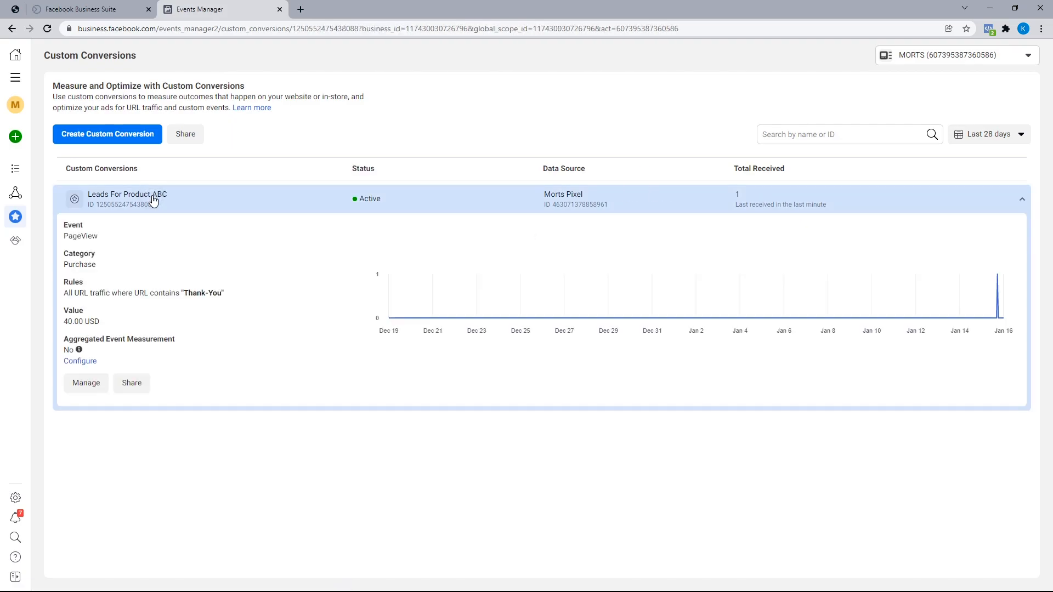
click(86, 382)
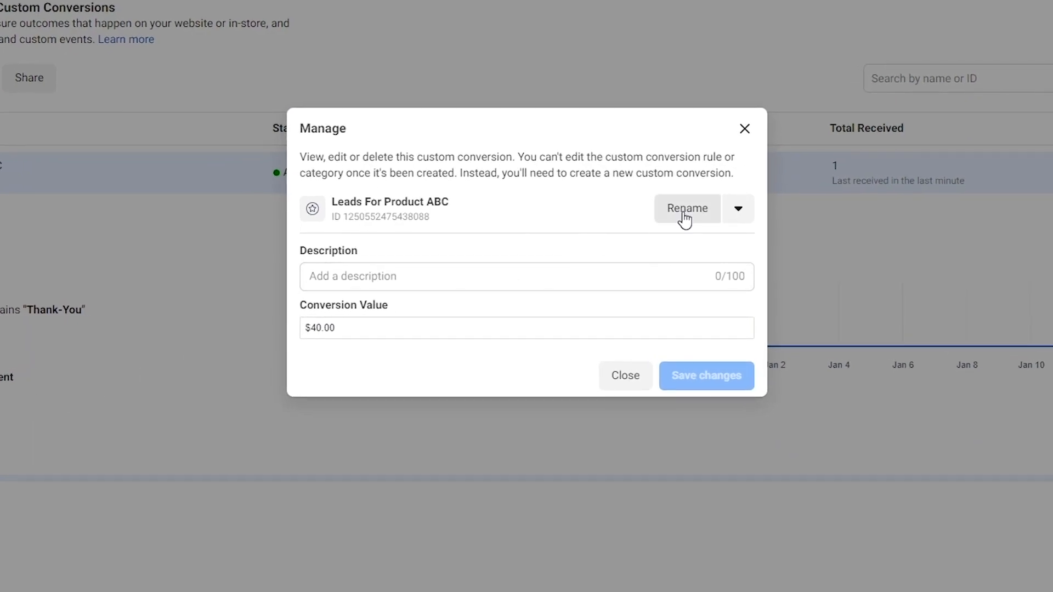
- Check the optional description, then close the Manage dialog for Leads For Product ABC unchanged
click(737, 209)
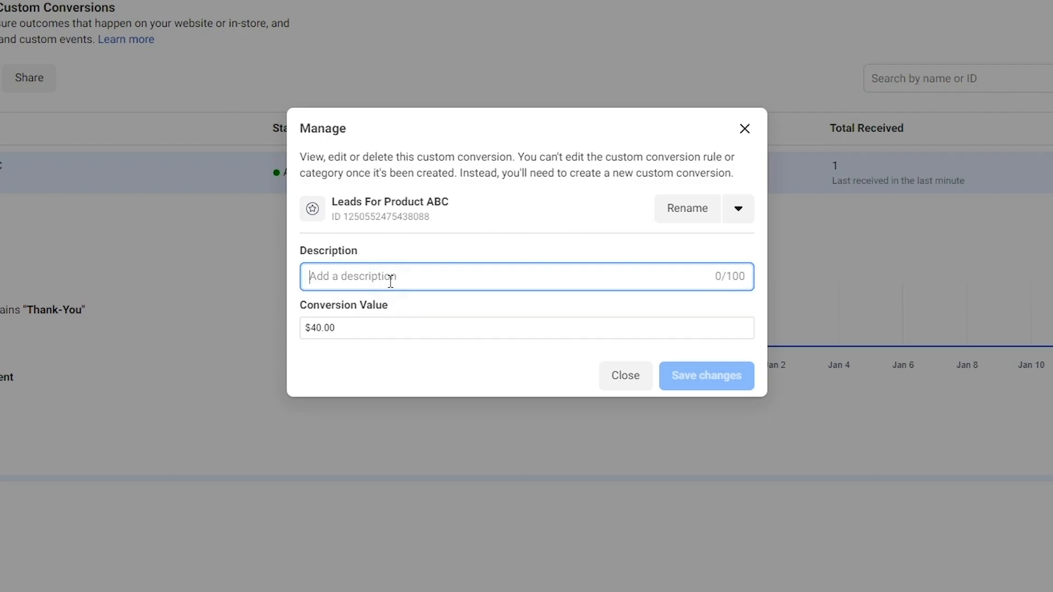
click(624, 375)
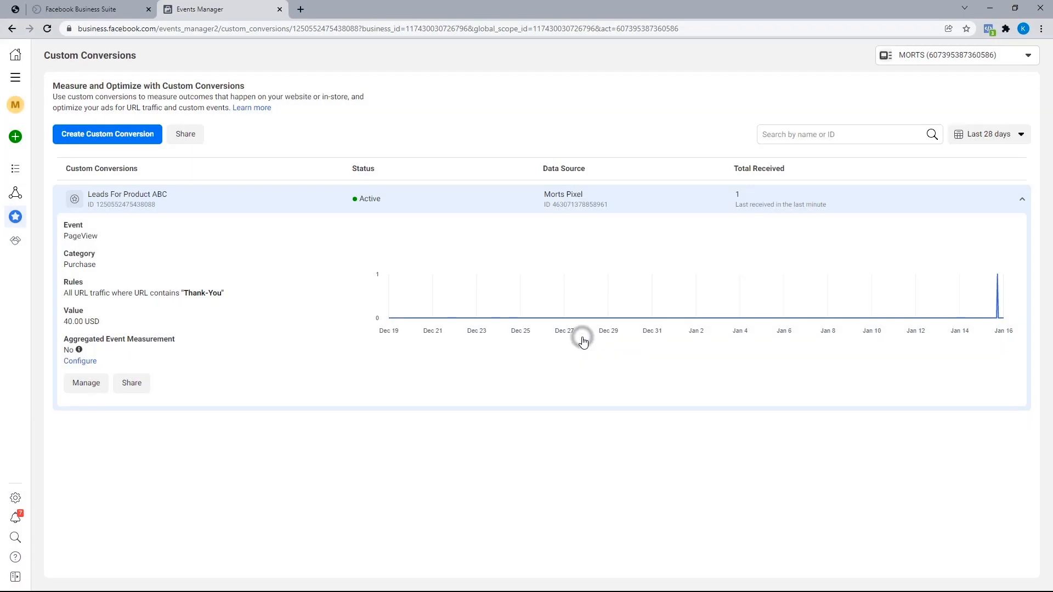
mouse_move(80, 365)
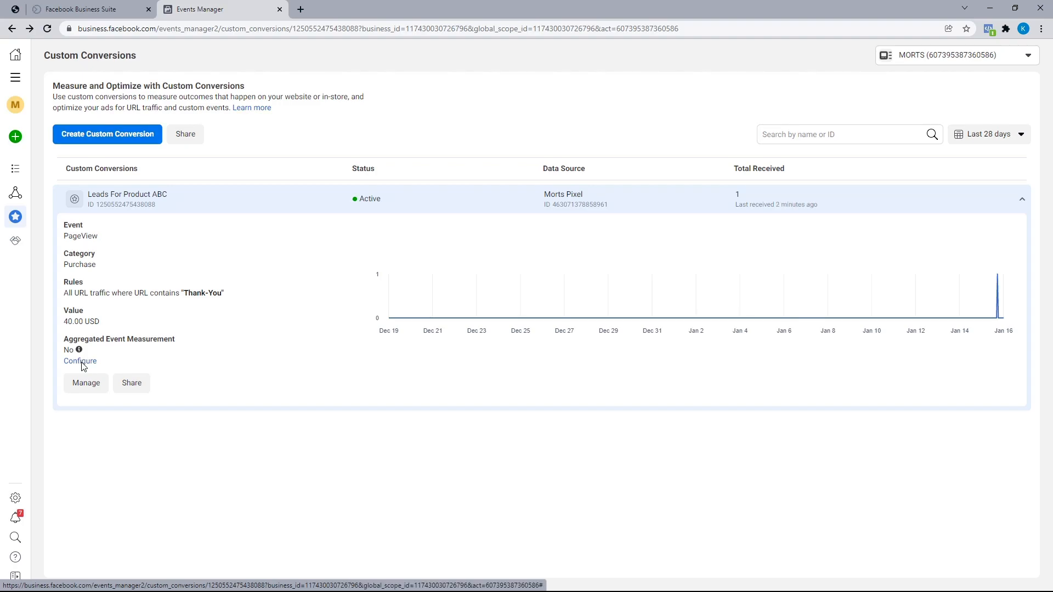
- Begin editing boksom.com's web event configuration via Aggregated Event Measurement
click(79, 361)
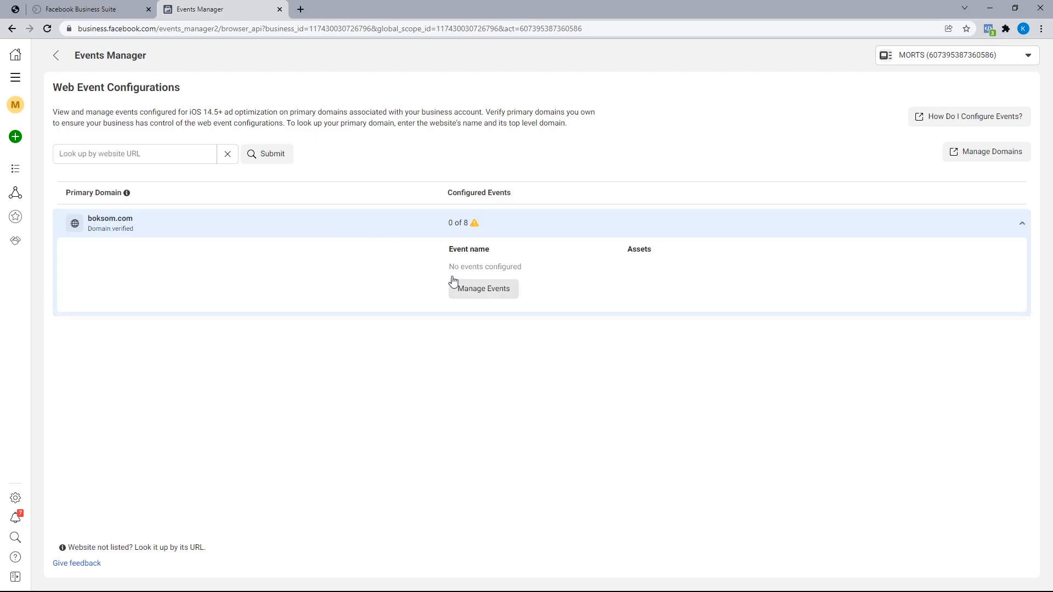
click(482, 288)
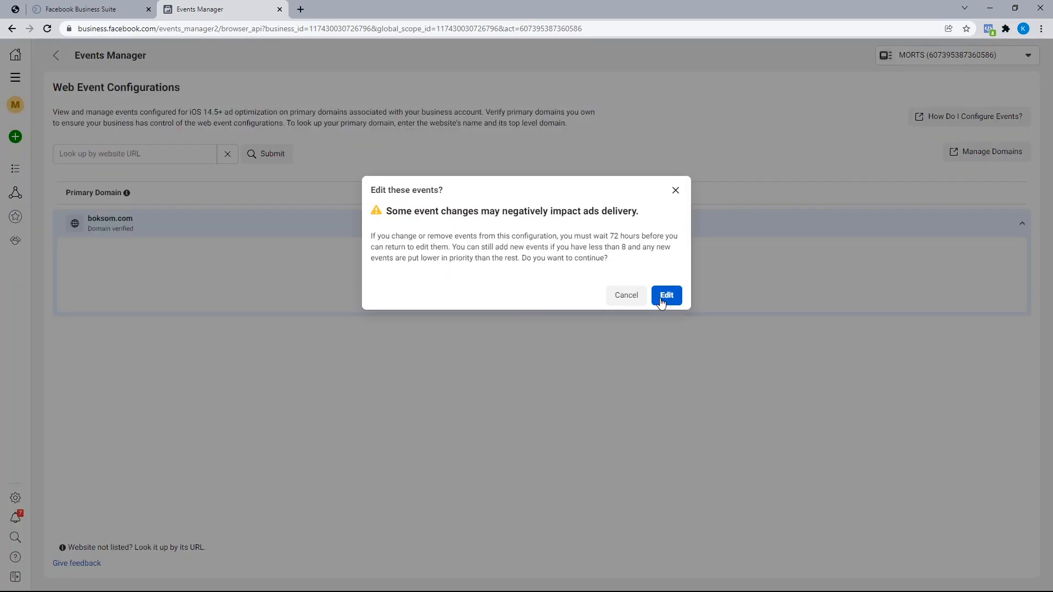
click(666, 296)
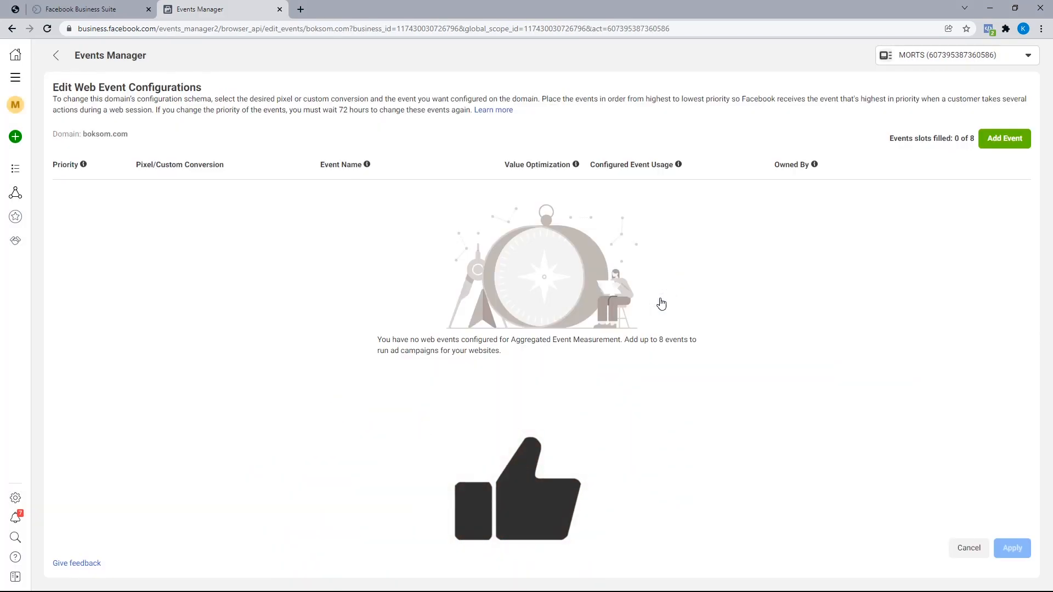